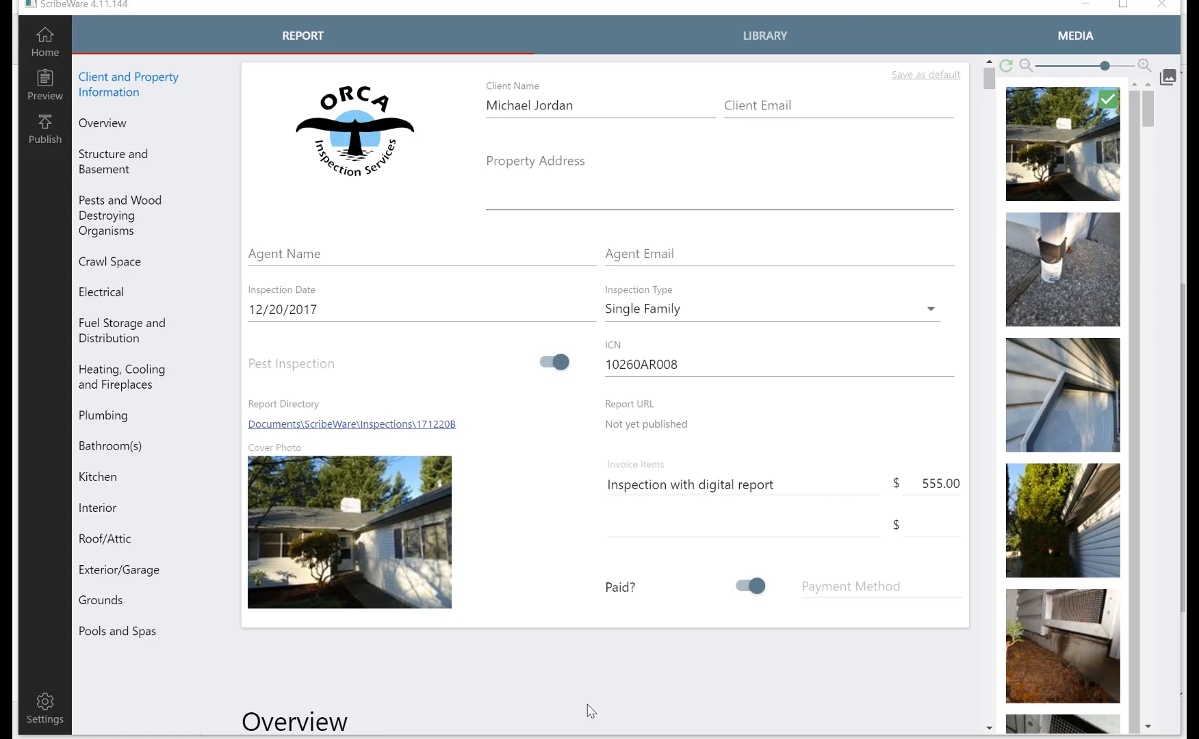
{"action": "mouse_move", "coordinate": [590, 700]}
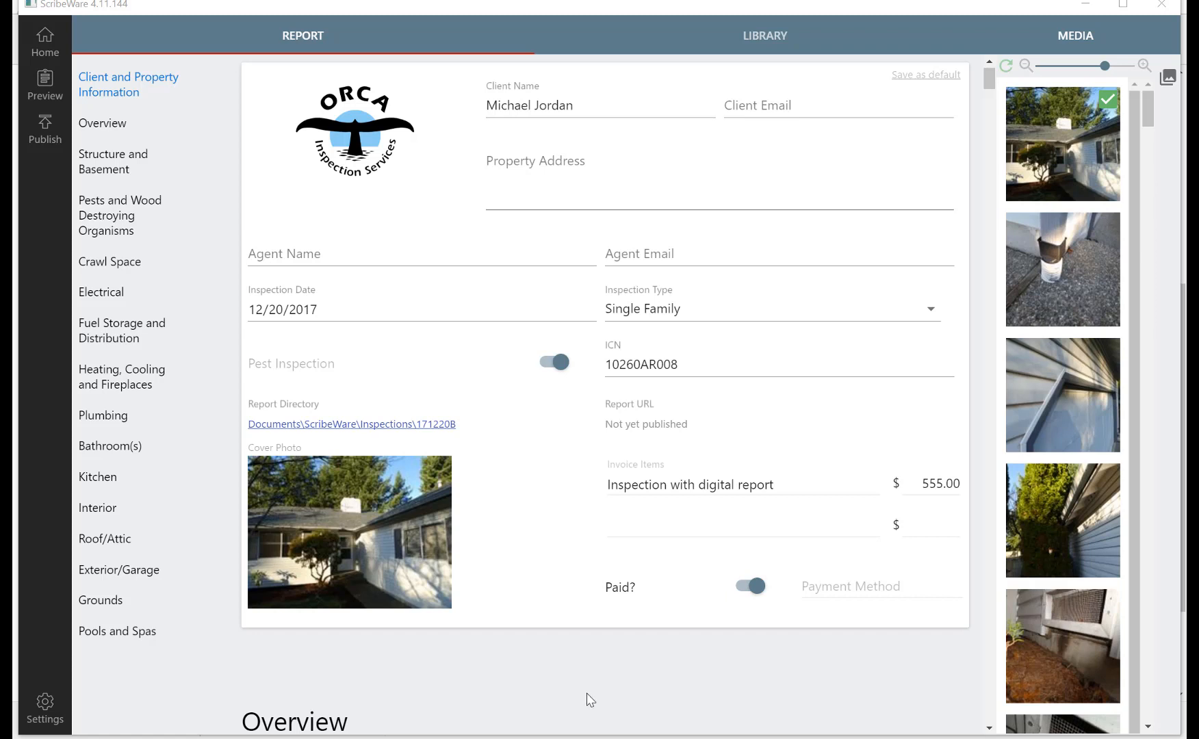
{"action": "mouse_move", "coordinate": [190, 232]}
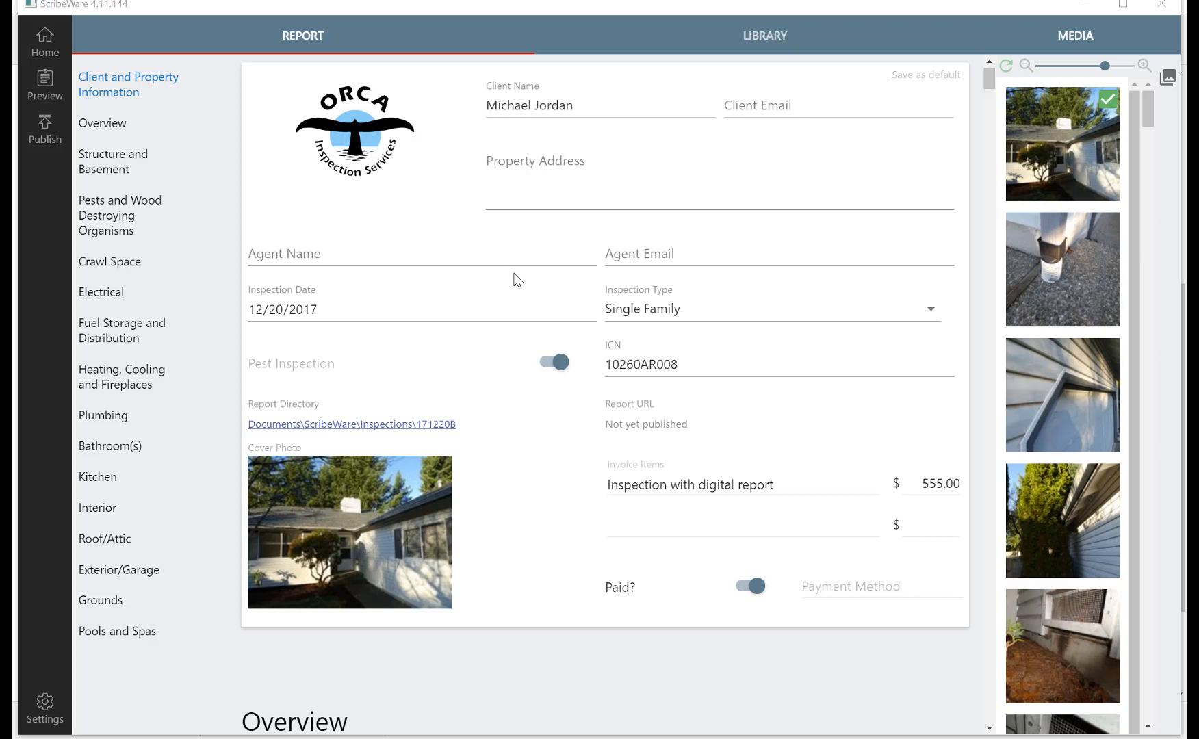
{"action": "mouse_move", "coordinate": [551, 514]}
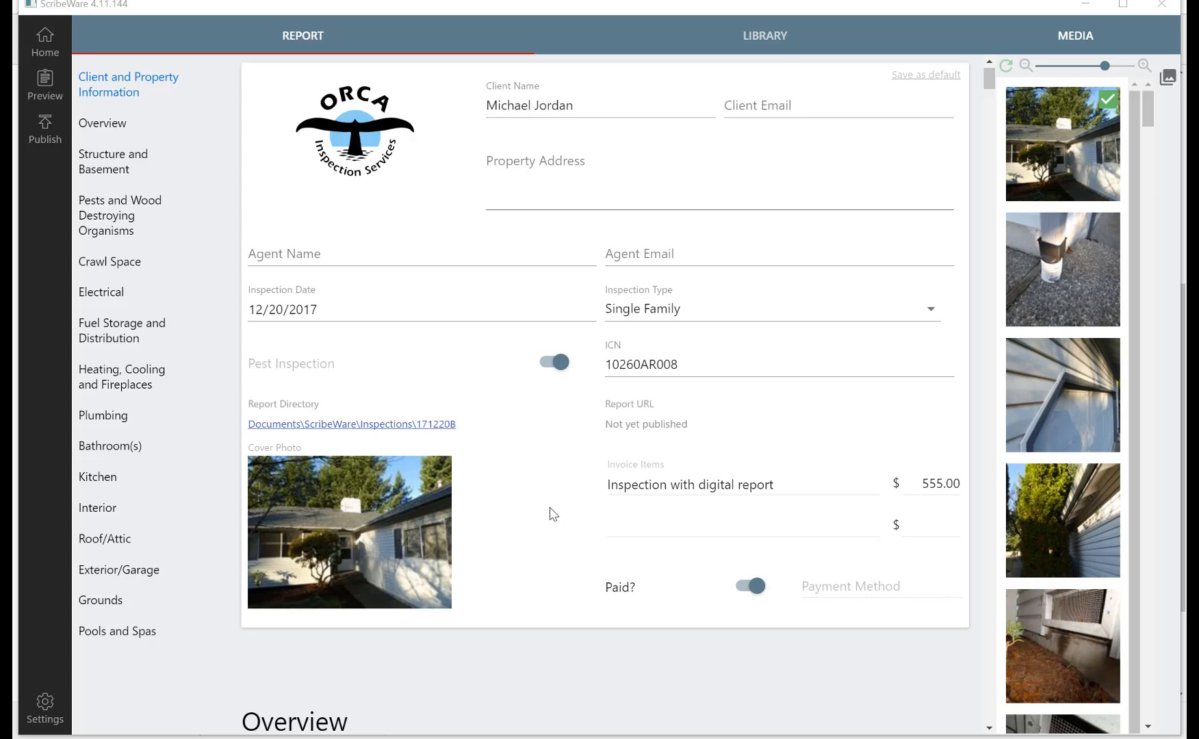
{"action": "mouse_move", "coordinate": [127, 118]}
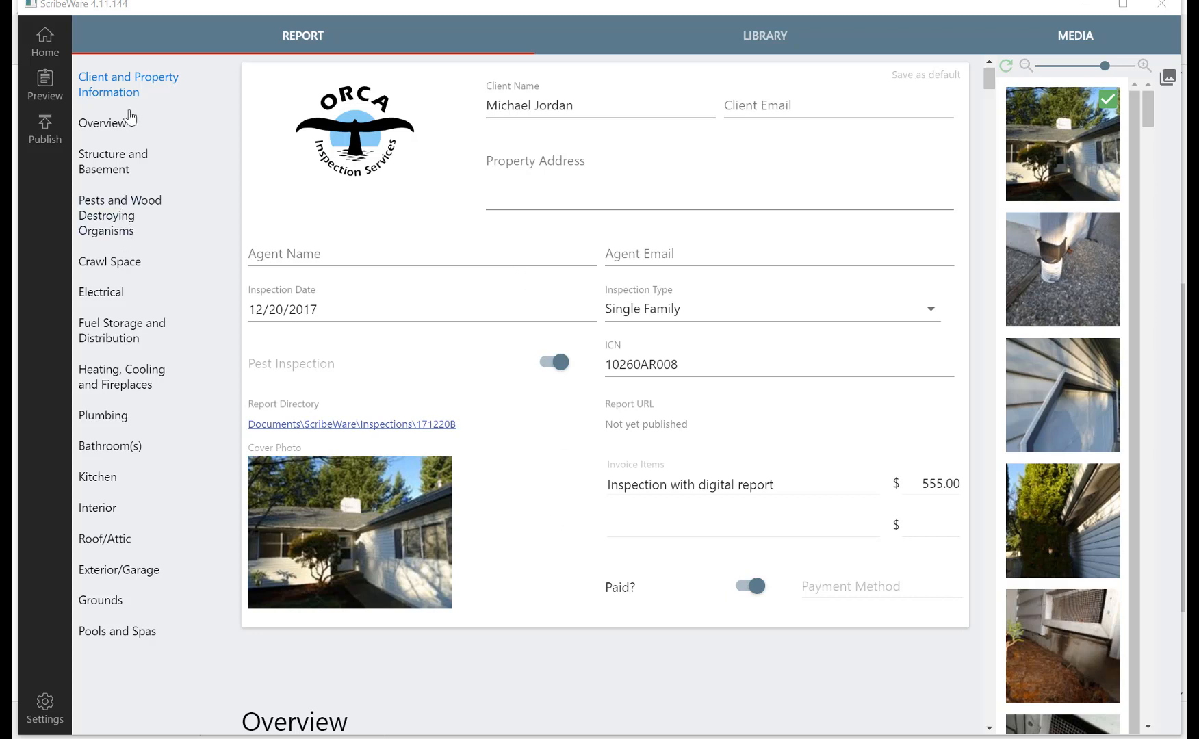
{"action": "mouse_move", "coordinate": [106, 331]}
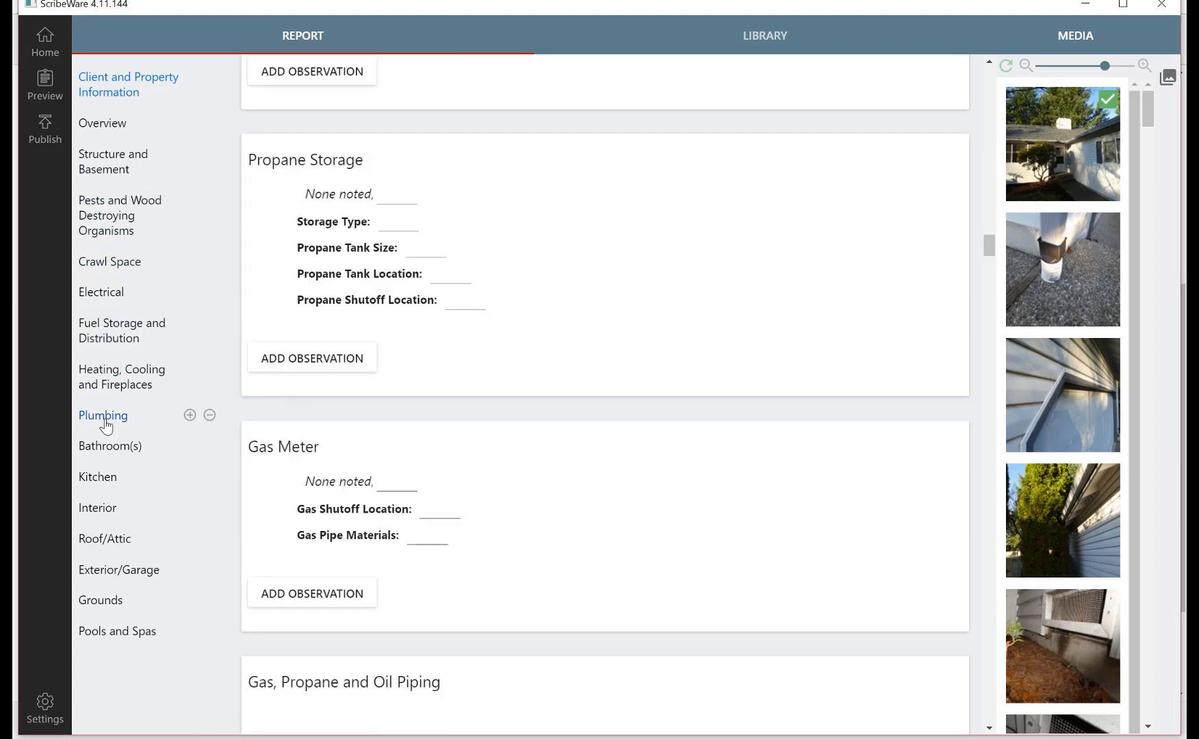
Go to the Plumbing chapter and bring its Hot Water Heater section into view.
{"action": "left_click", "coordinate": [103, 416]}
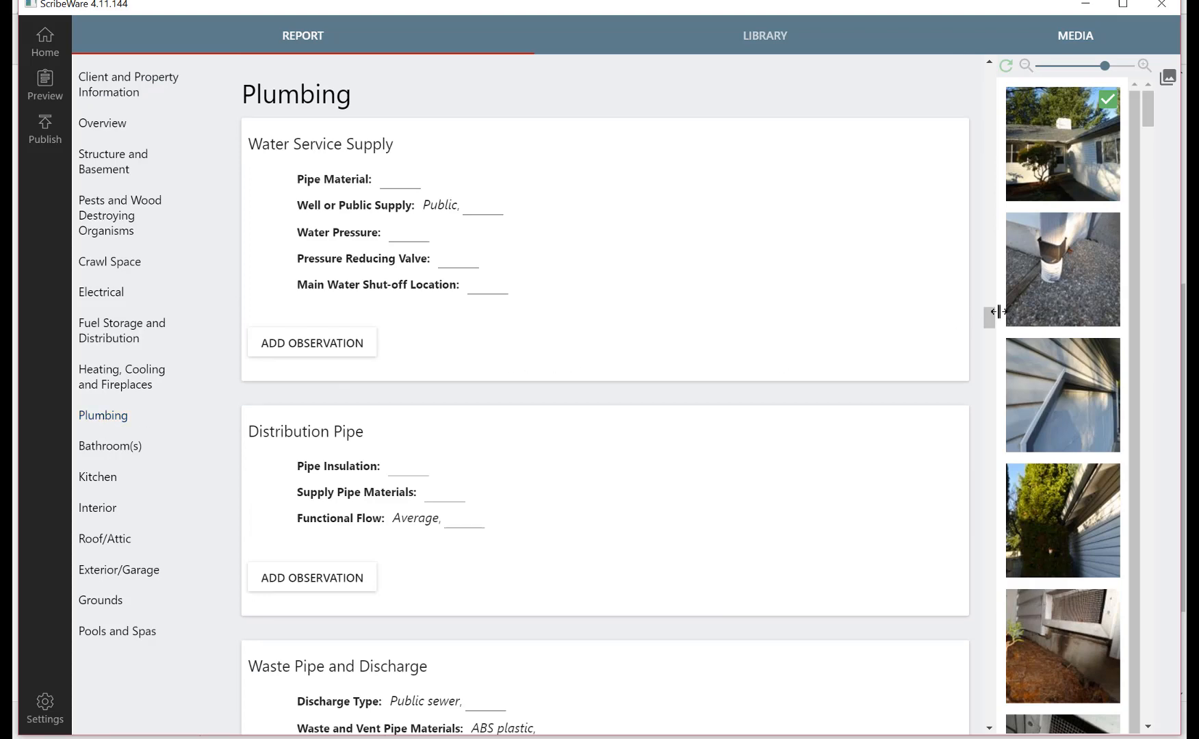
{"action": "scroll", "scroll_direction": "down", "scroll_amount": 3}
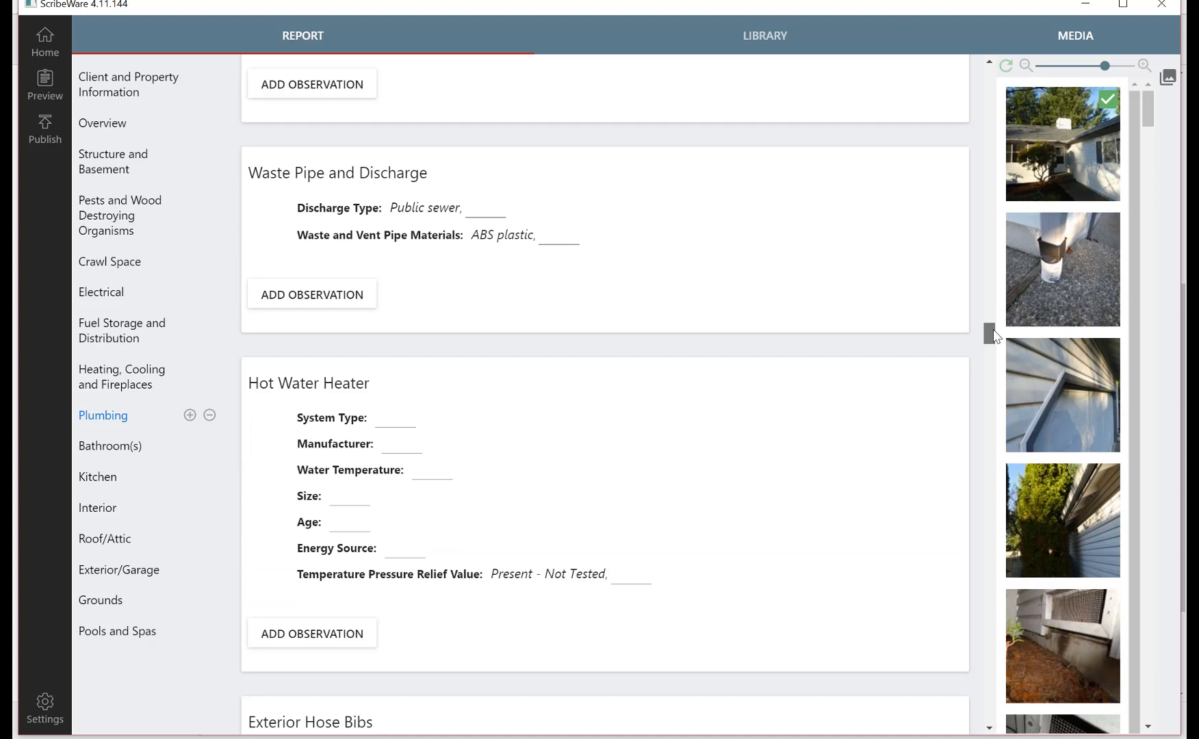
{"action": "scroll", "scroll_direction": "down", "scroll_amount": 3}
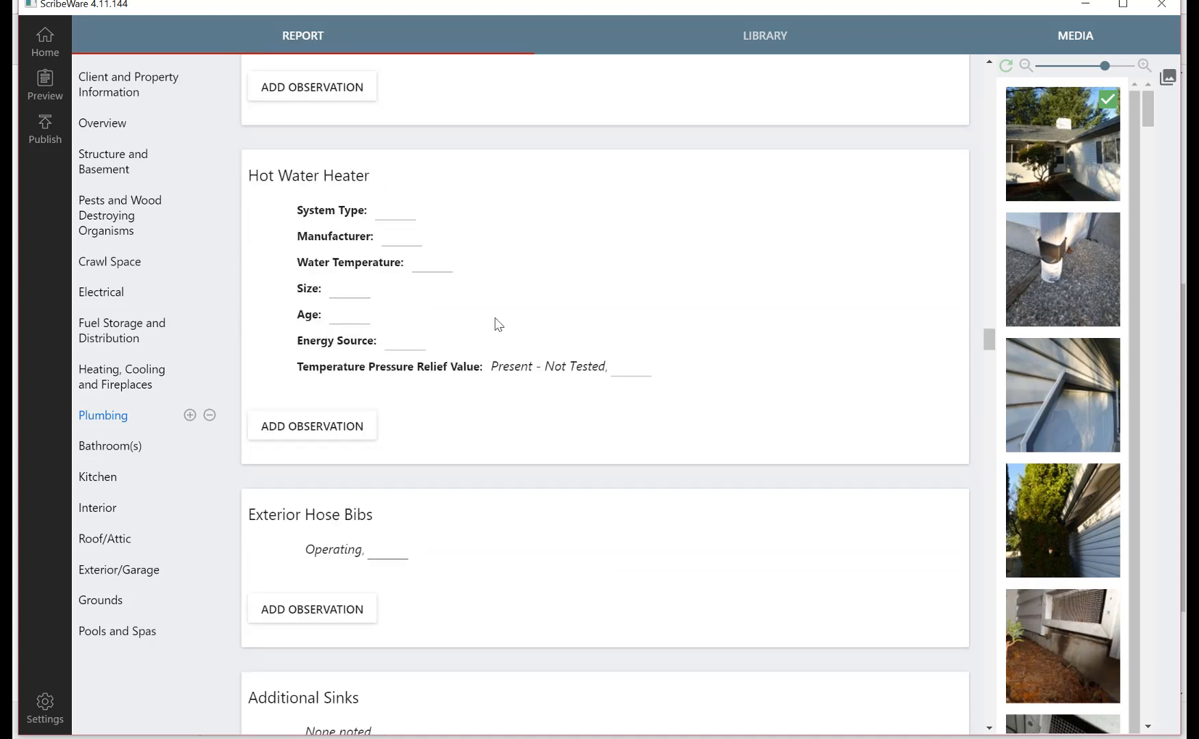
{"action": "mouse_move", "coordinate": [368, 179]}
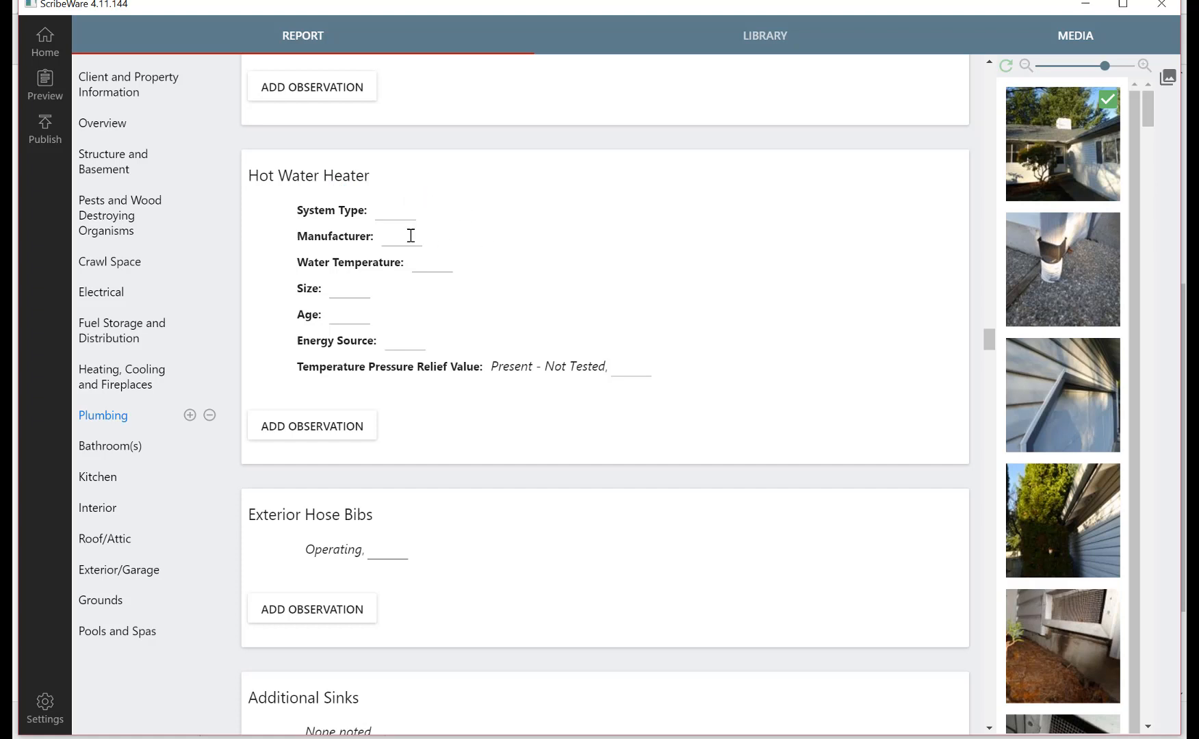
Set the water heater System Type to Tank, Tank, Tank-less.
{"action": "left_click", "coordinate": [396, 210]}
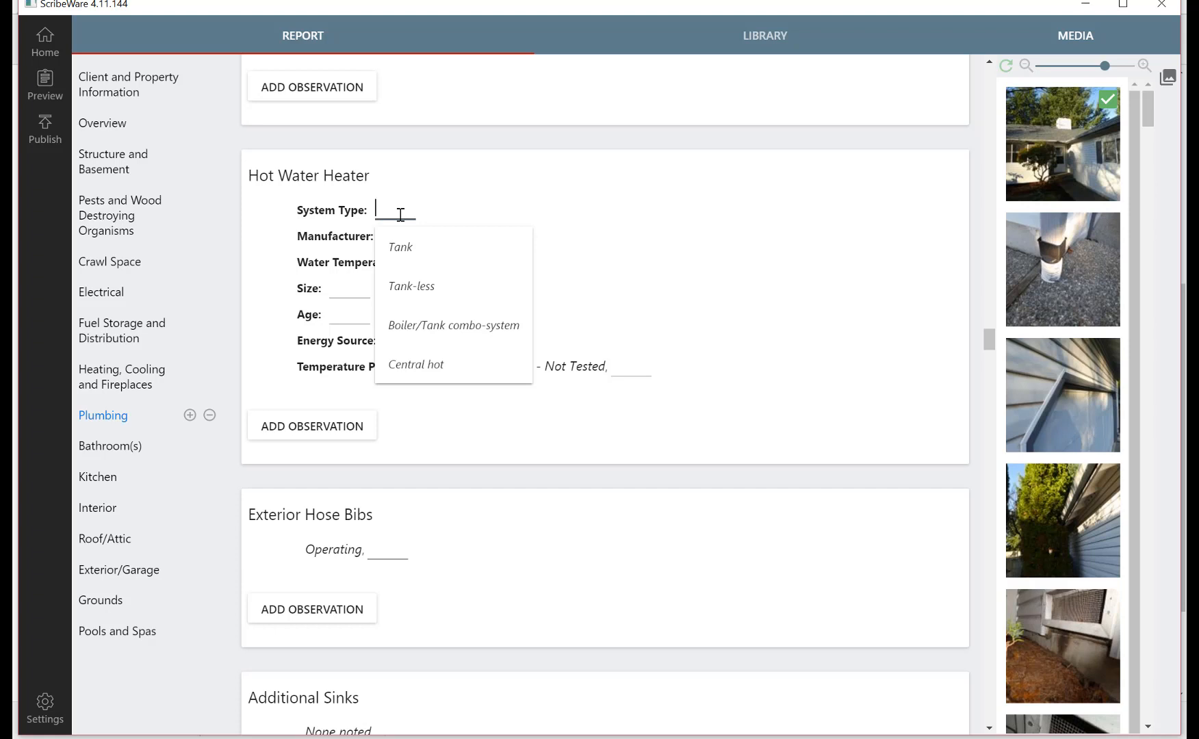
{"action": "left_click", "coordinate": [401, 247]}
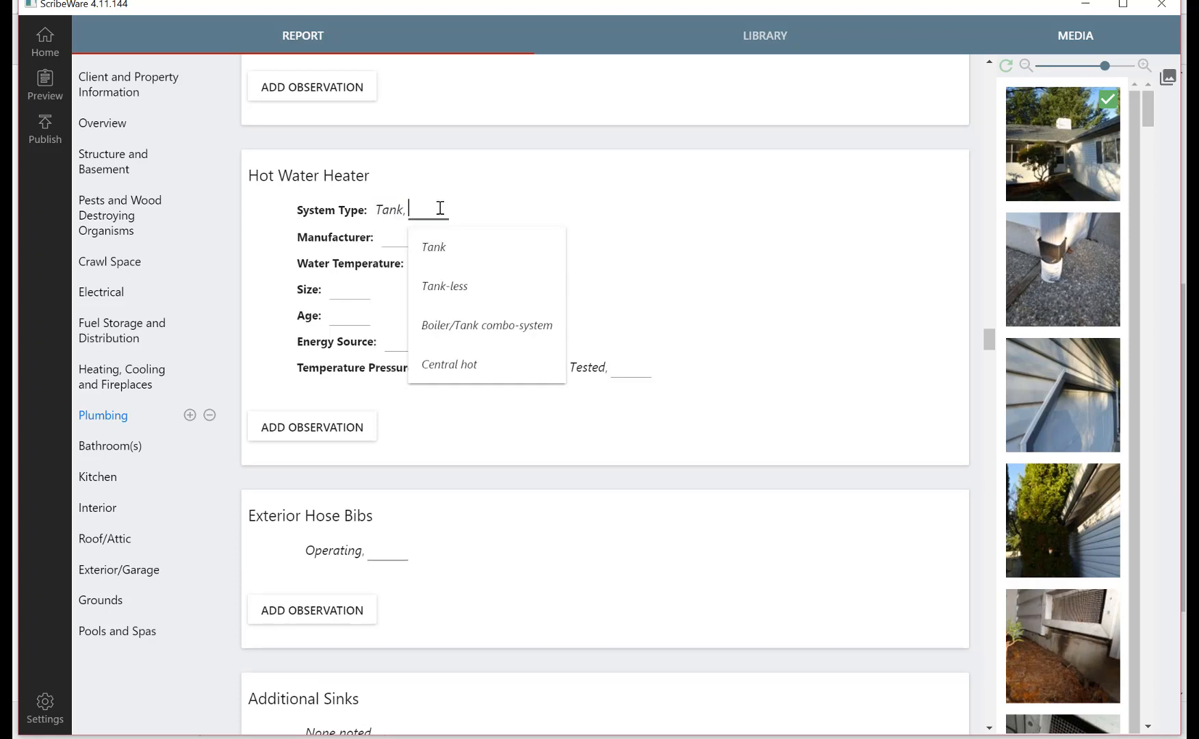
{"action": "left_click", "coordinate": [433, 247]}
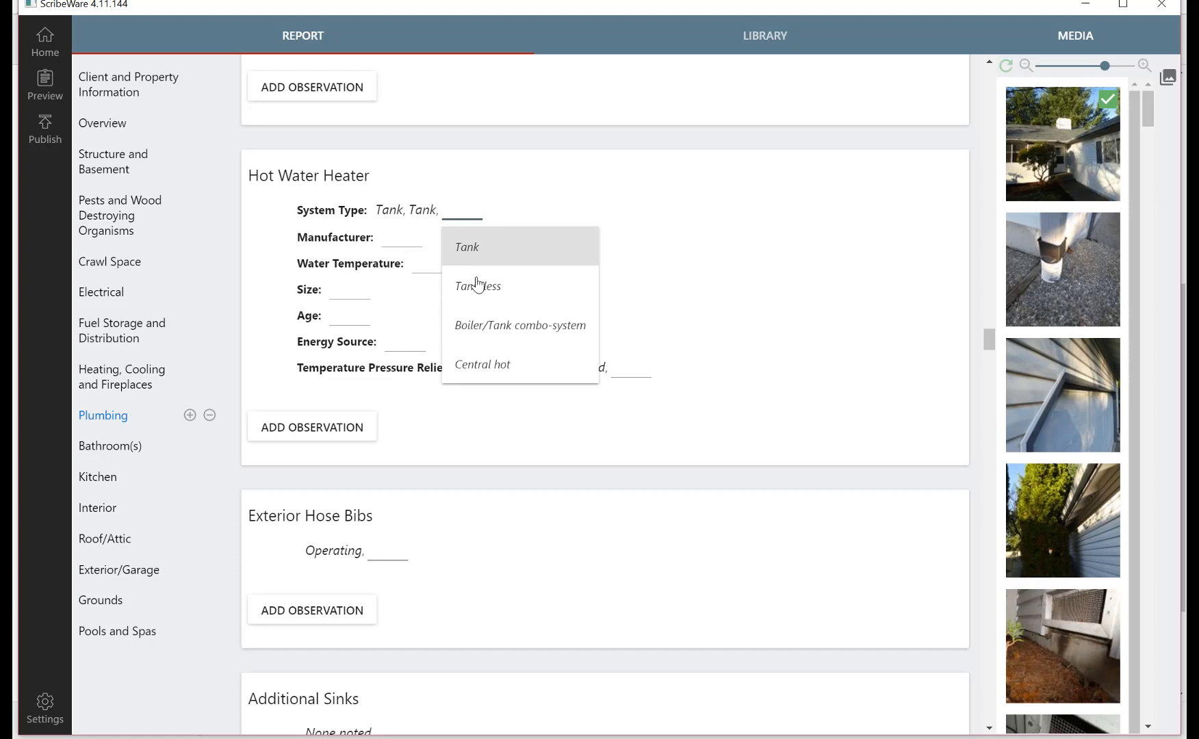
{"action": "left_click", "coordinate": [478, 286]}
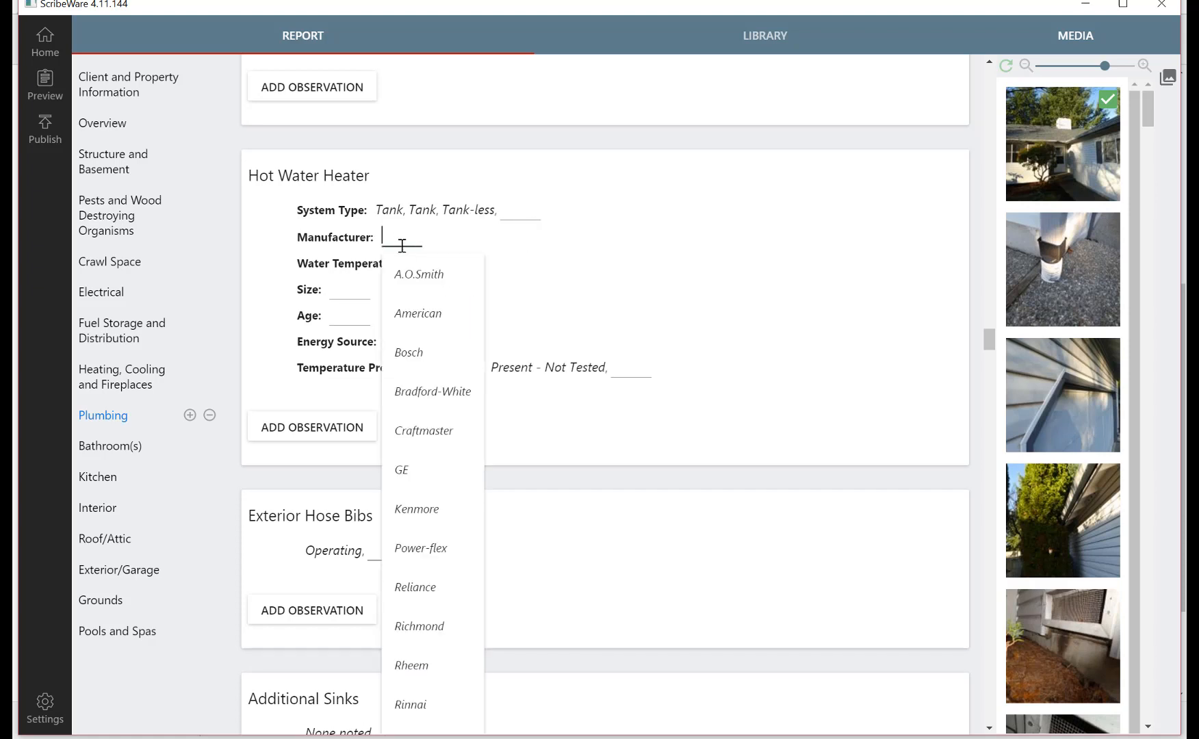
Set the Manufacturer to A.O.Smith and Bradford-White.
{"action": "left_click", "coordinate": [418, 274]}
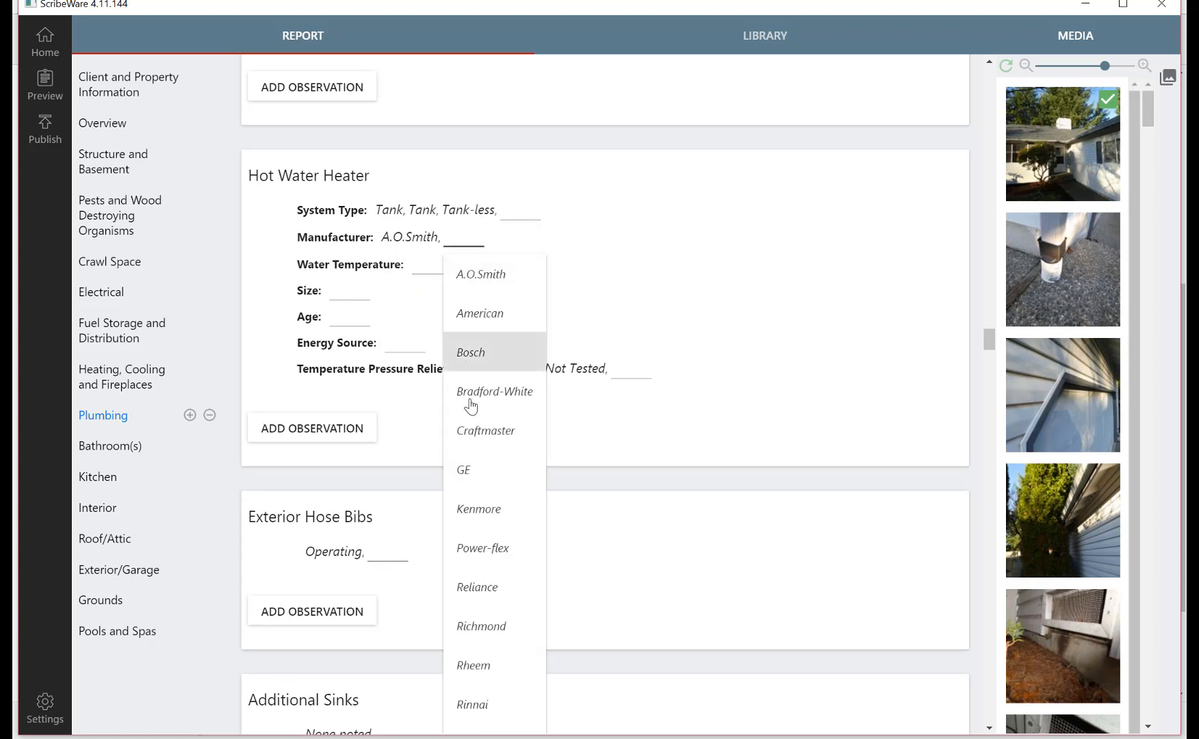
{"action": "left_click", "coordinate": [495, 392]}
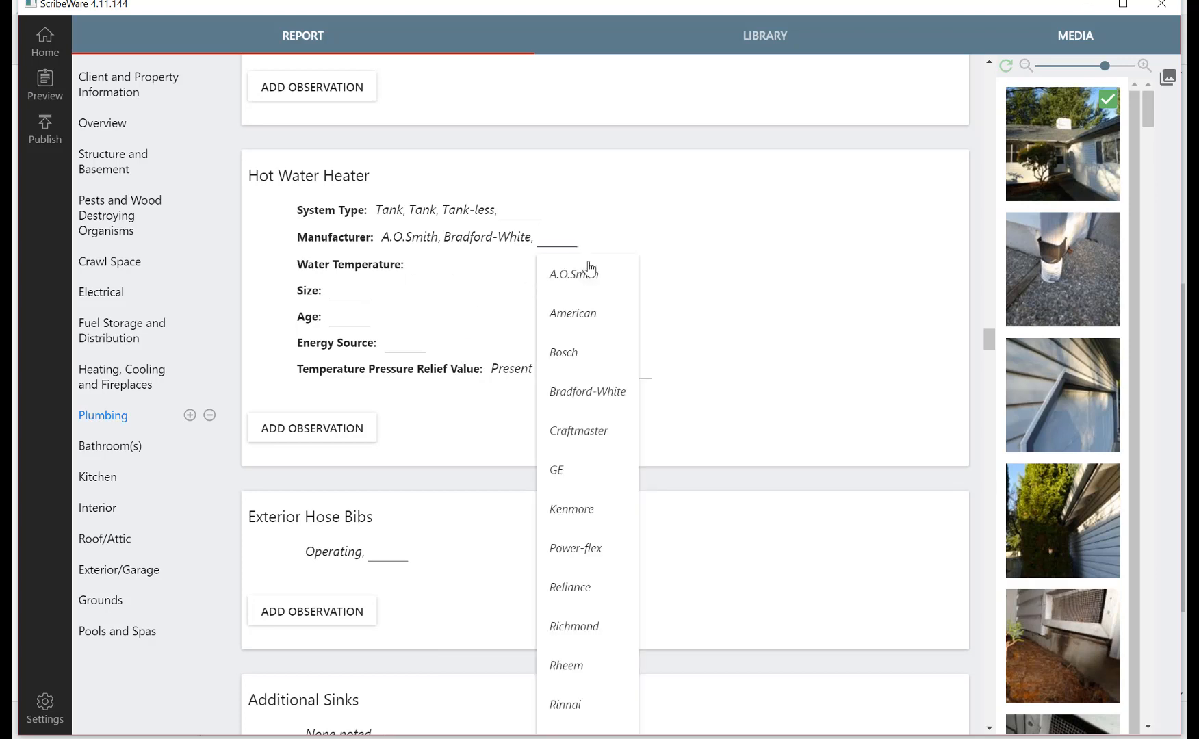
{"action": "mouse_move", "coordinate": [605, 459]}
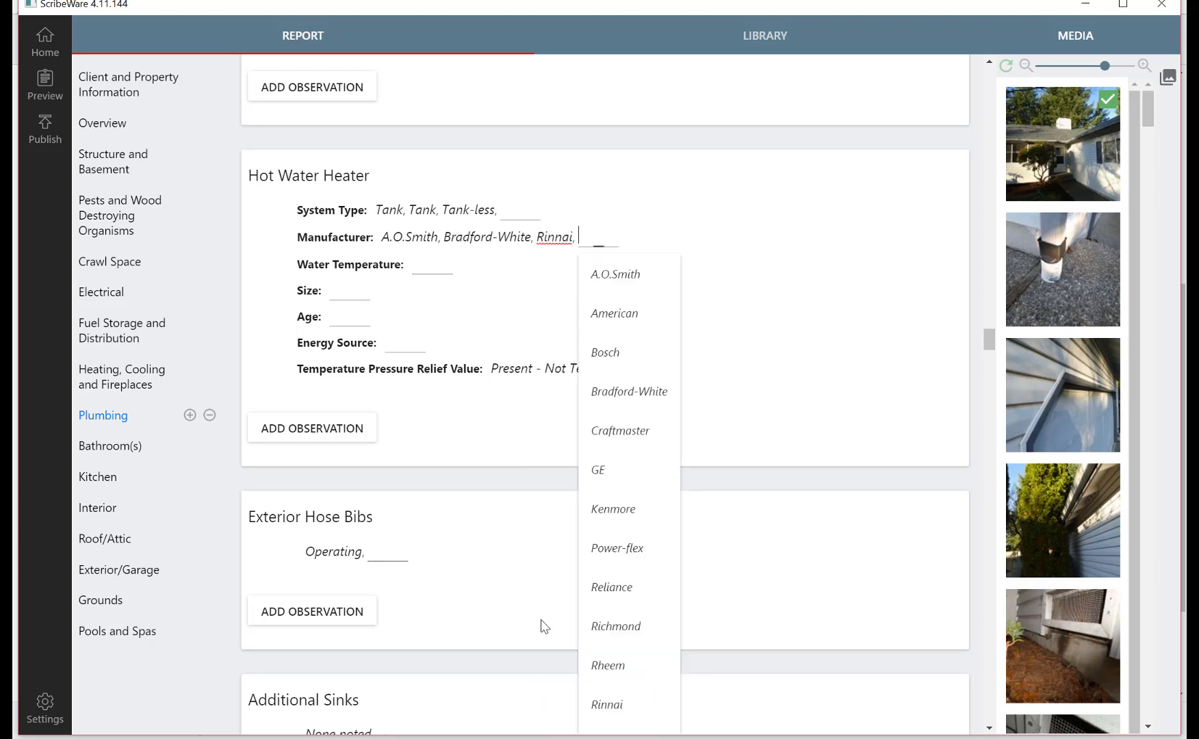
{"action": "mouse_move", "coordinate": [368, 279]}
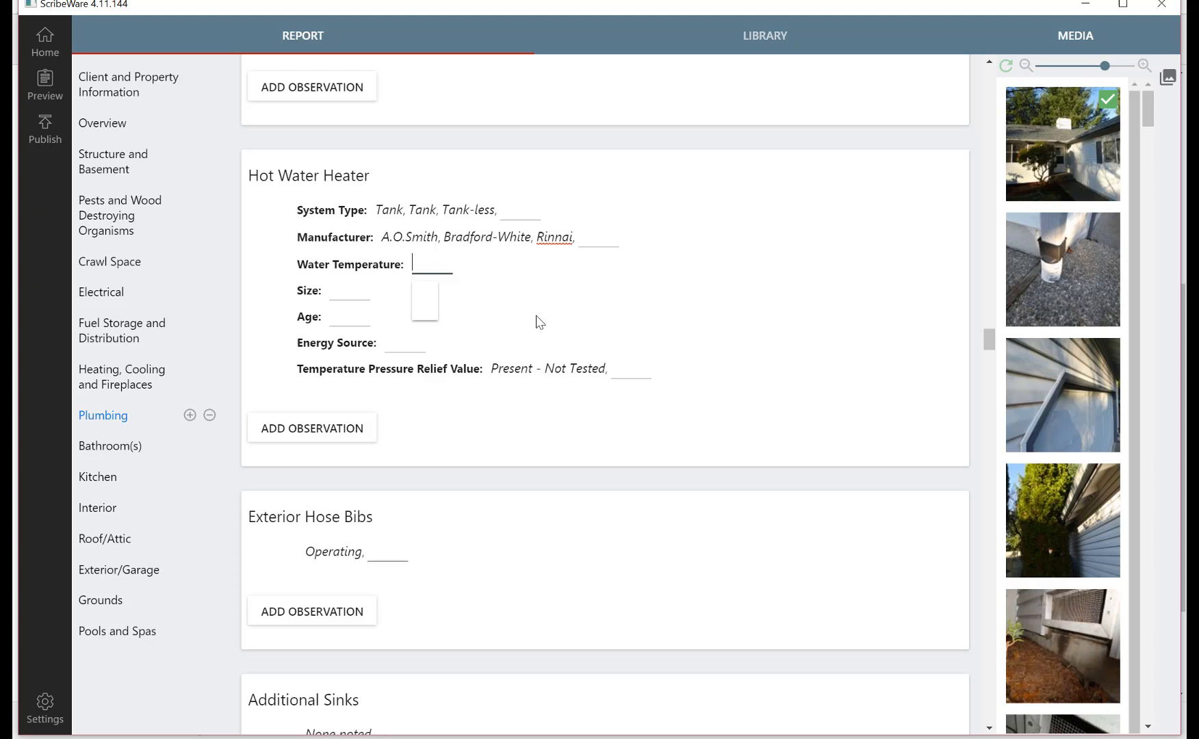
Enter a water temperature of 120 degrees F.
{"action": "type", "text": "1"}
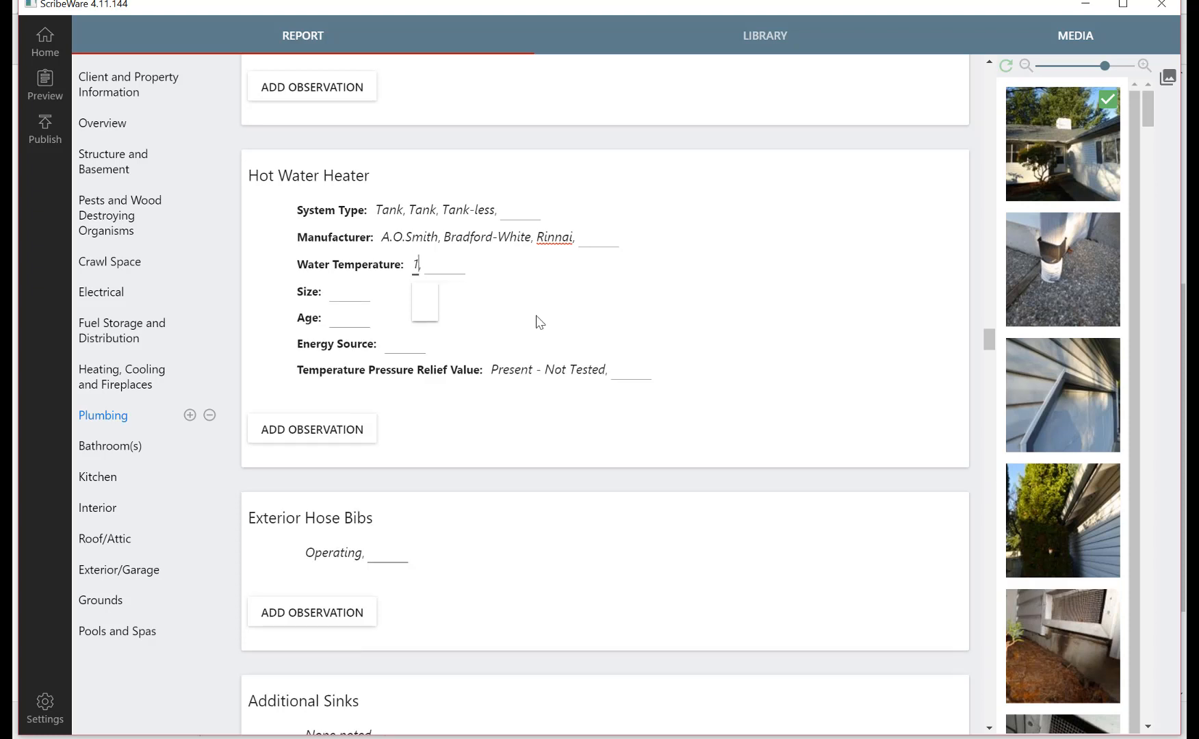
{"action": "type", "text": "20 de"}
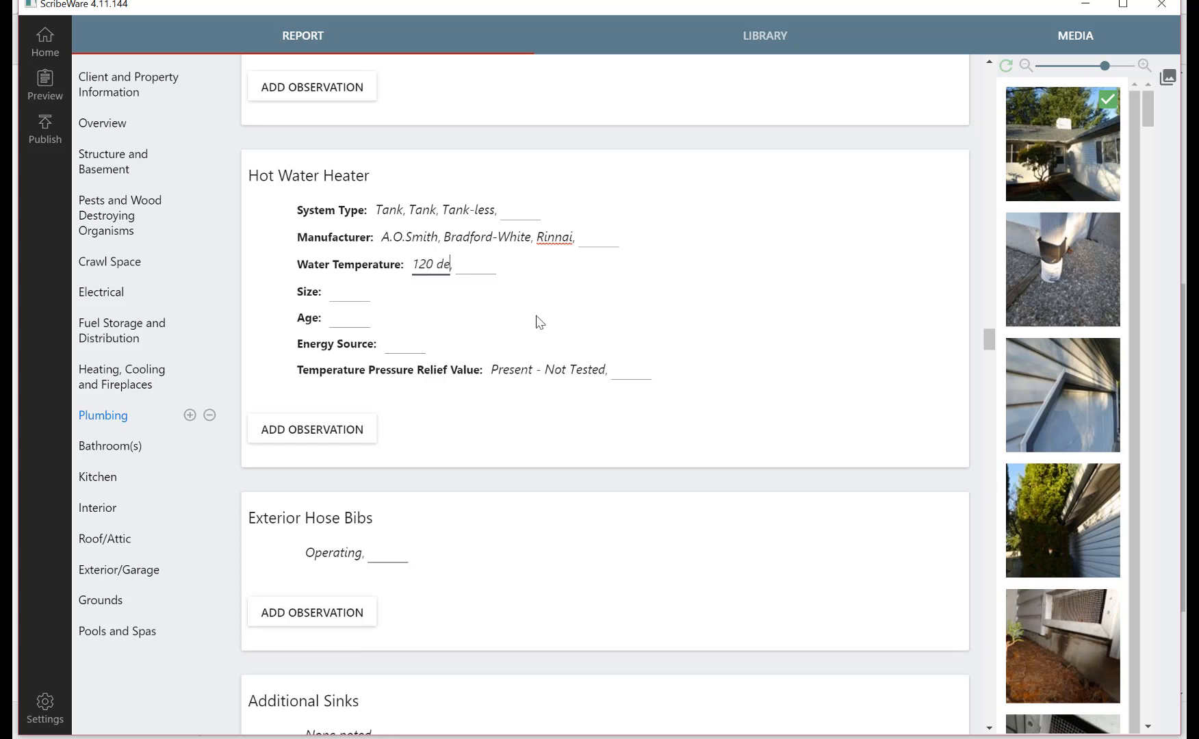
{"action": "type", "text": "grees F,"}
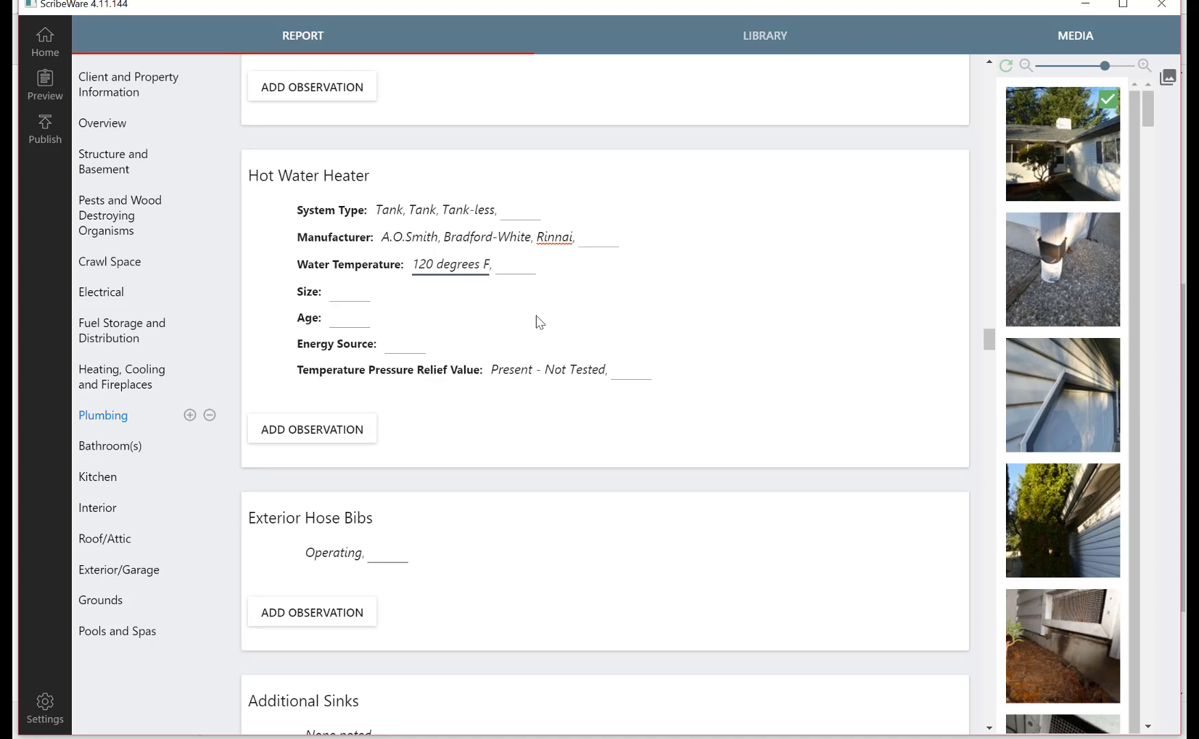
Set the heater Size to 50 gal, 40 gal and Tankless.
{"action": "left_click", "coordinate": [349, 291]}
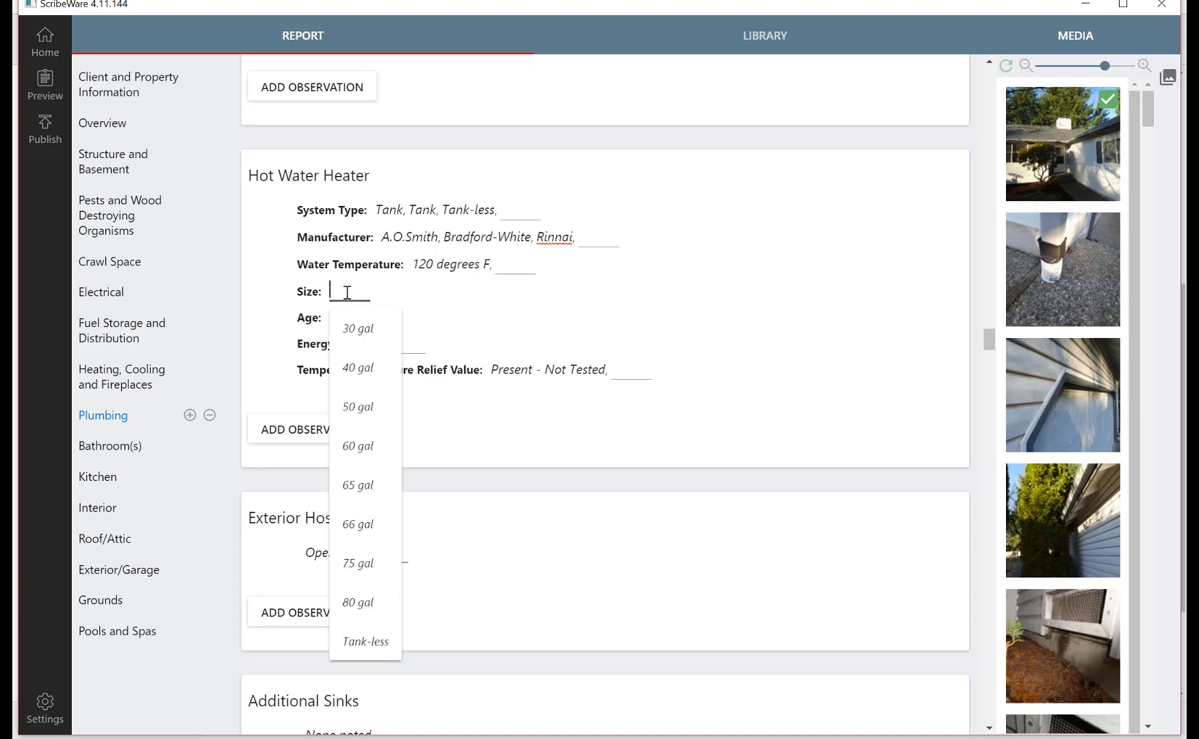
{"action": "left_click", "coordinate": [357, 407]}
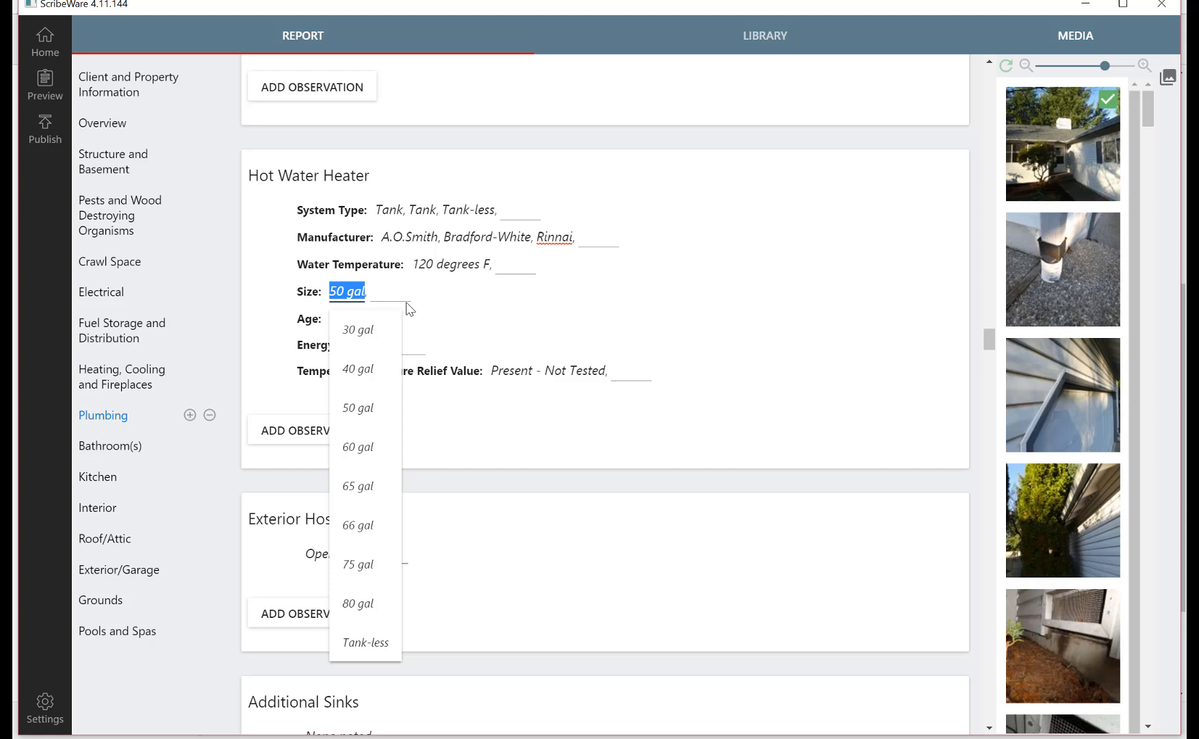
{"action": "left_click", "coordinate": [357, 369]}
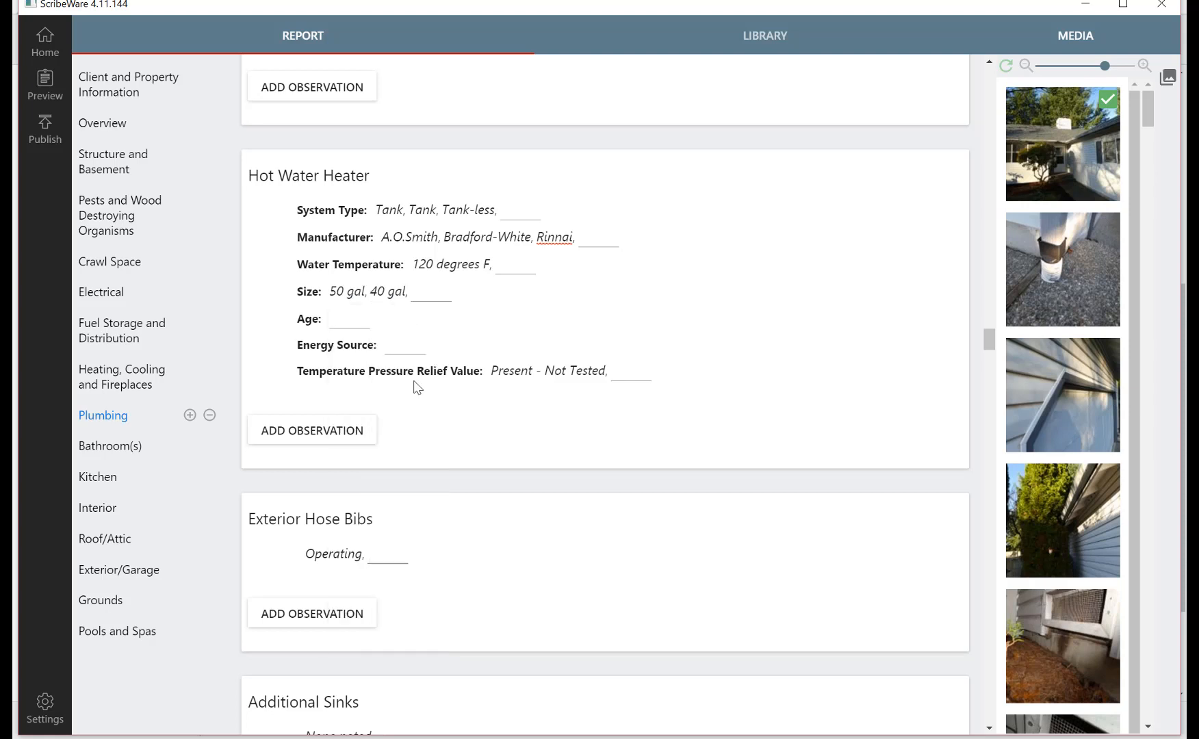
{"action": "left_click", "coordinate": [432, 291]}
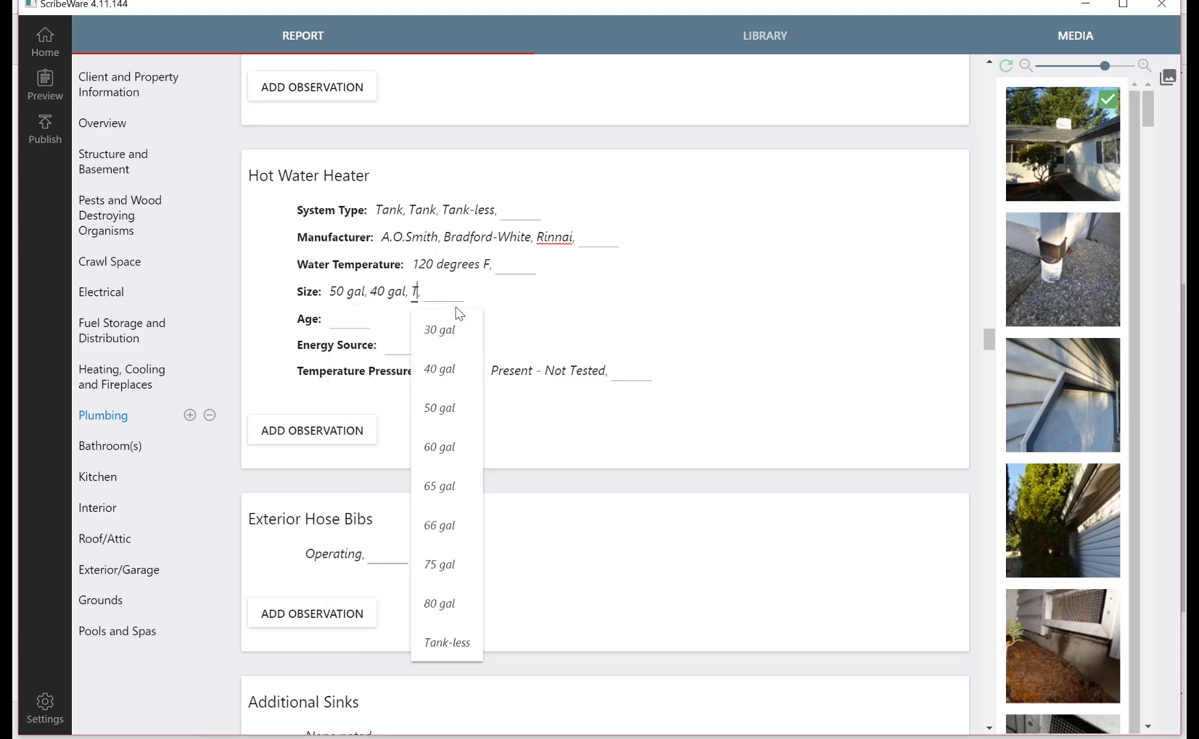
{"action": "type", "text": "anless"}
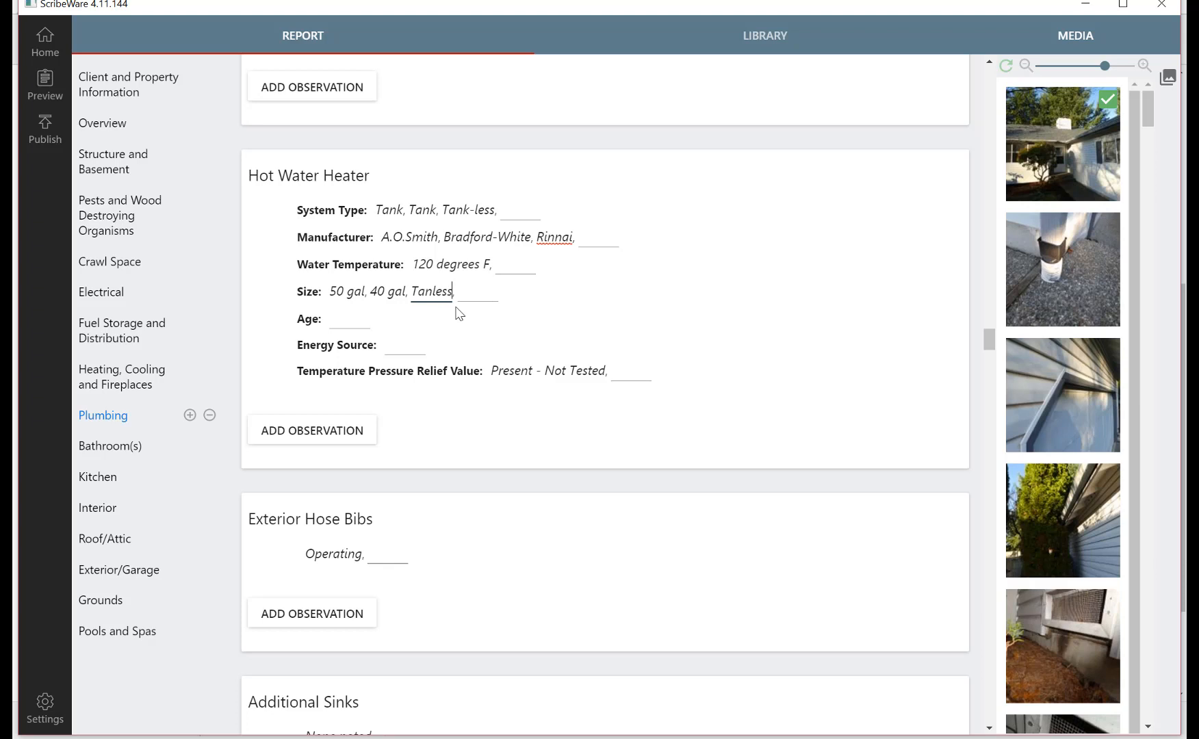
Fill the Age field with 2014, 2014, 2014.
{"action": "left_click", "coordinate": [349, 319]}
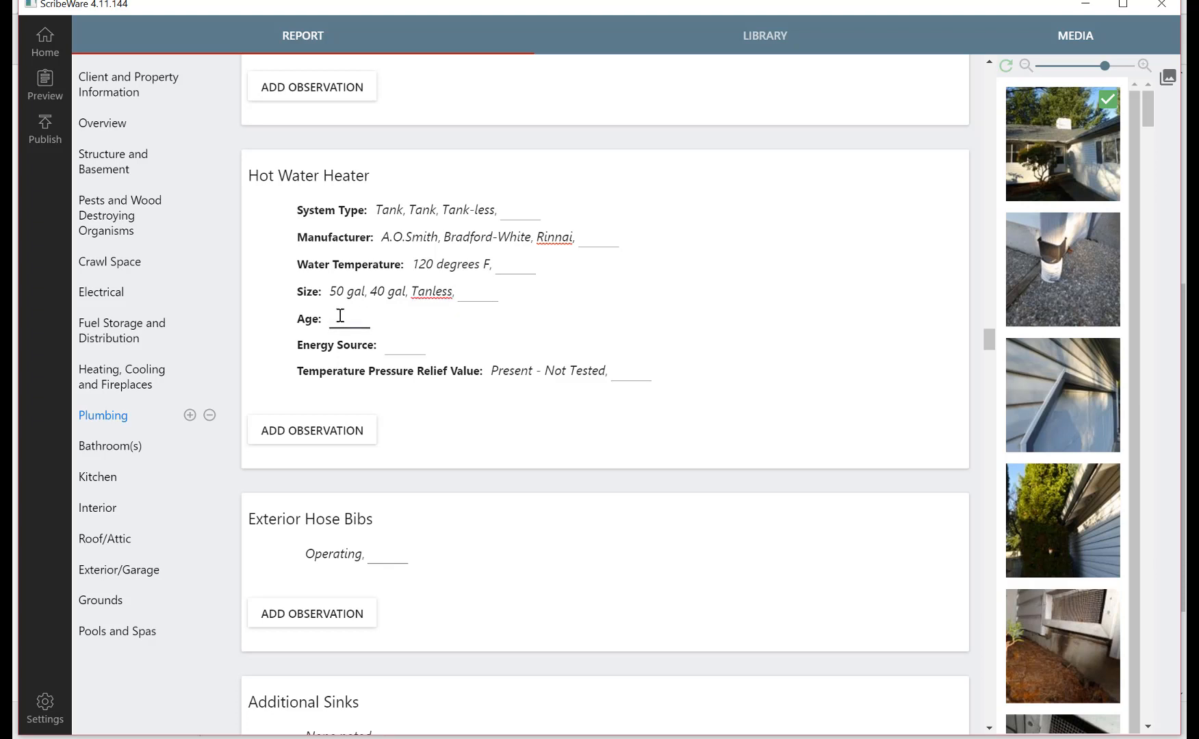
{"action": "type", "text": "2014,"}
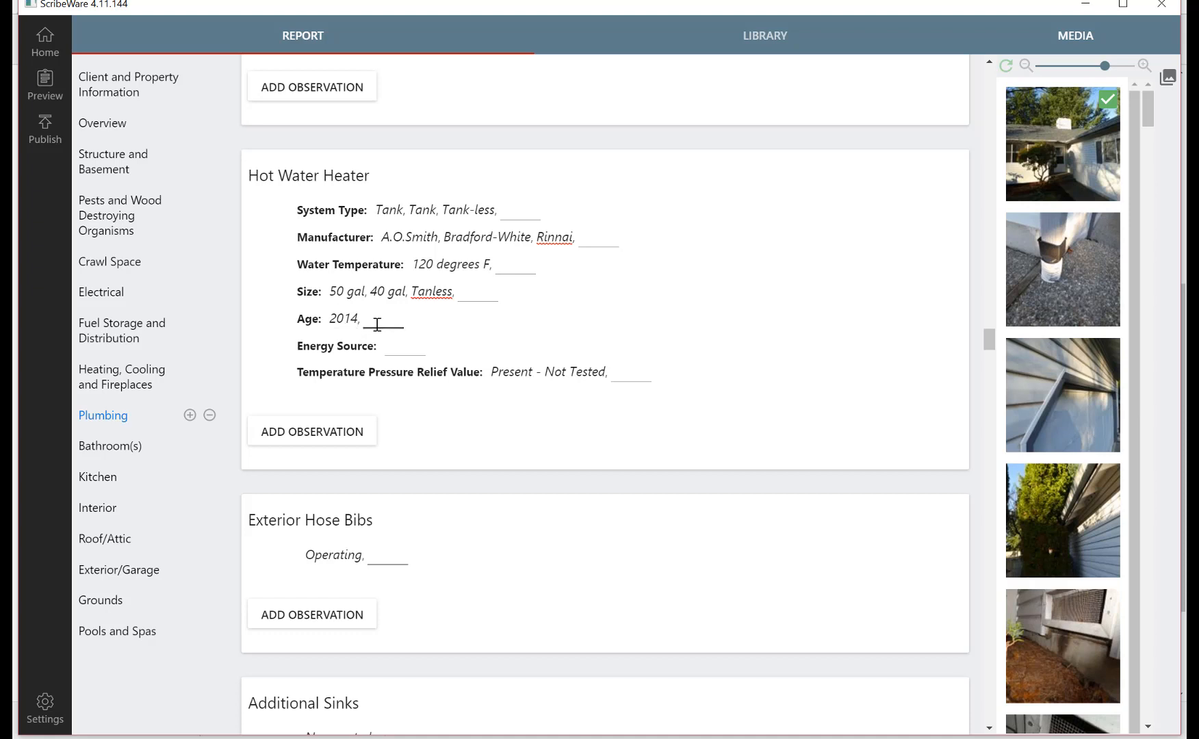
{"action": "type", "text": "2014,"}
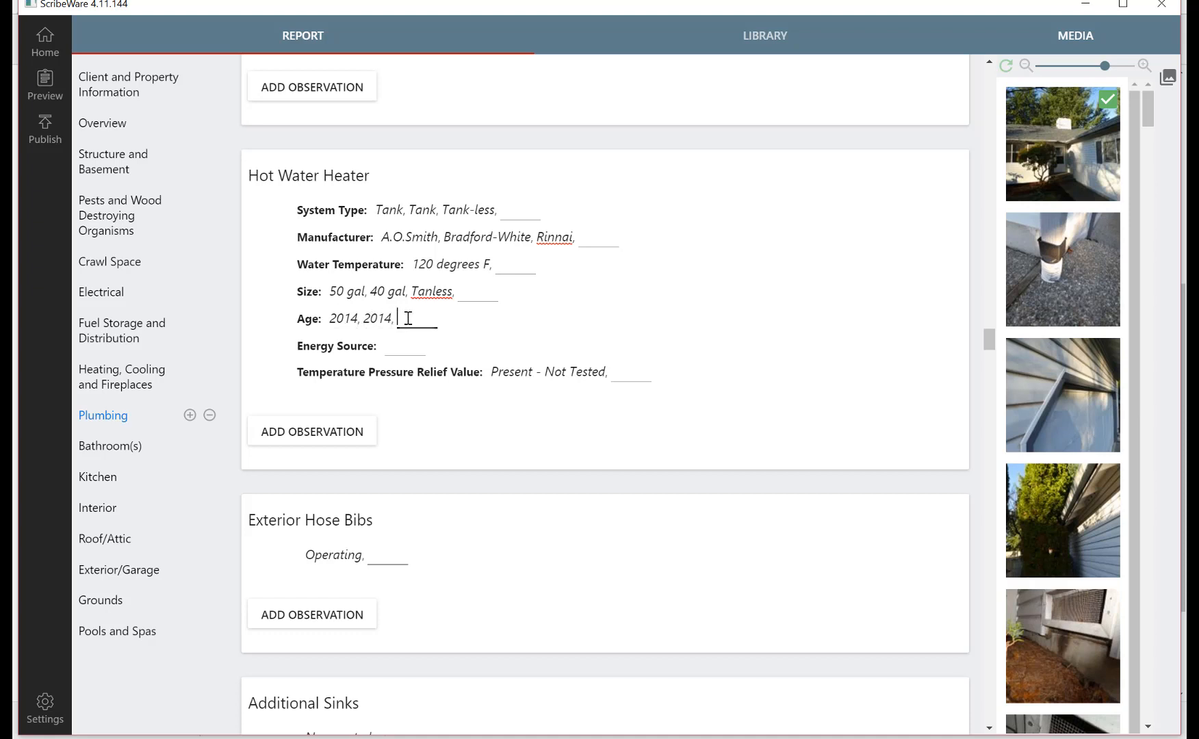
{"action": "type", "text": "2014,"}
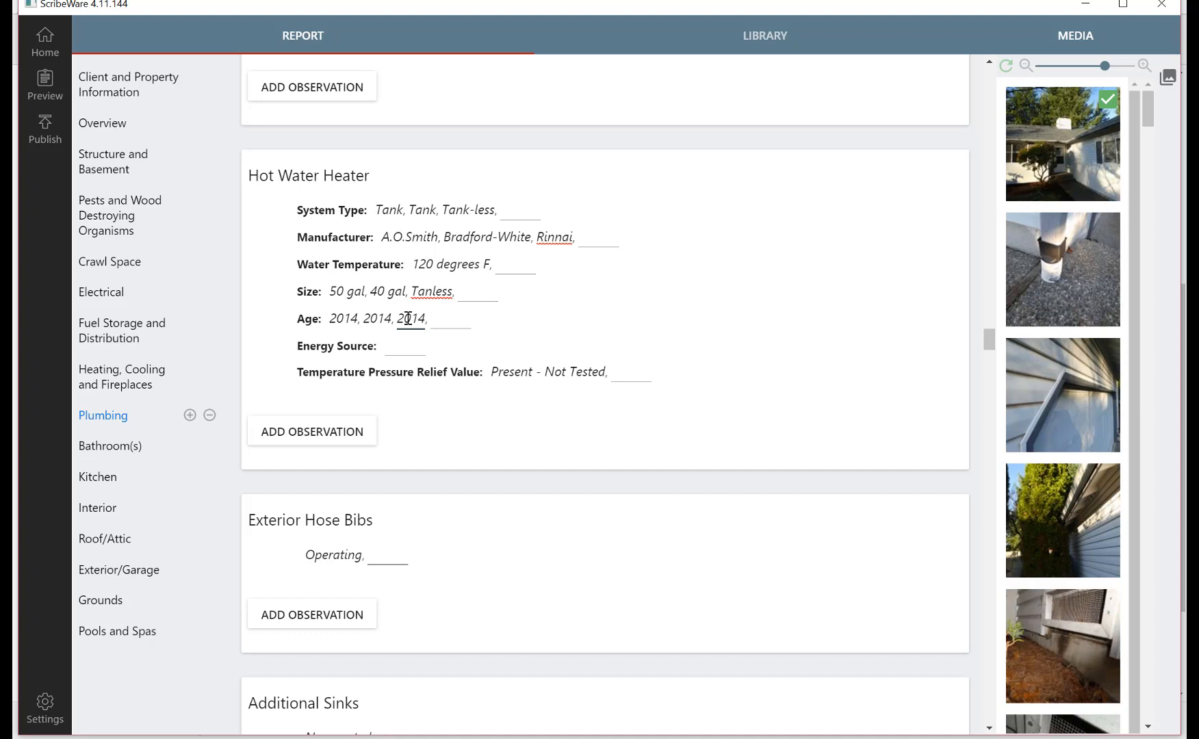
Add Gas as an energy source and set the relief valve entry to Tested.
{"action": "left_click", "coordinate": [405, 346]}
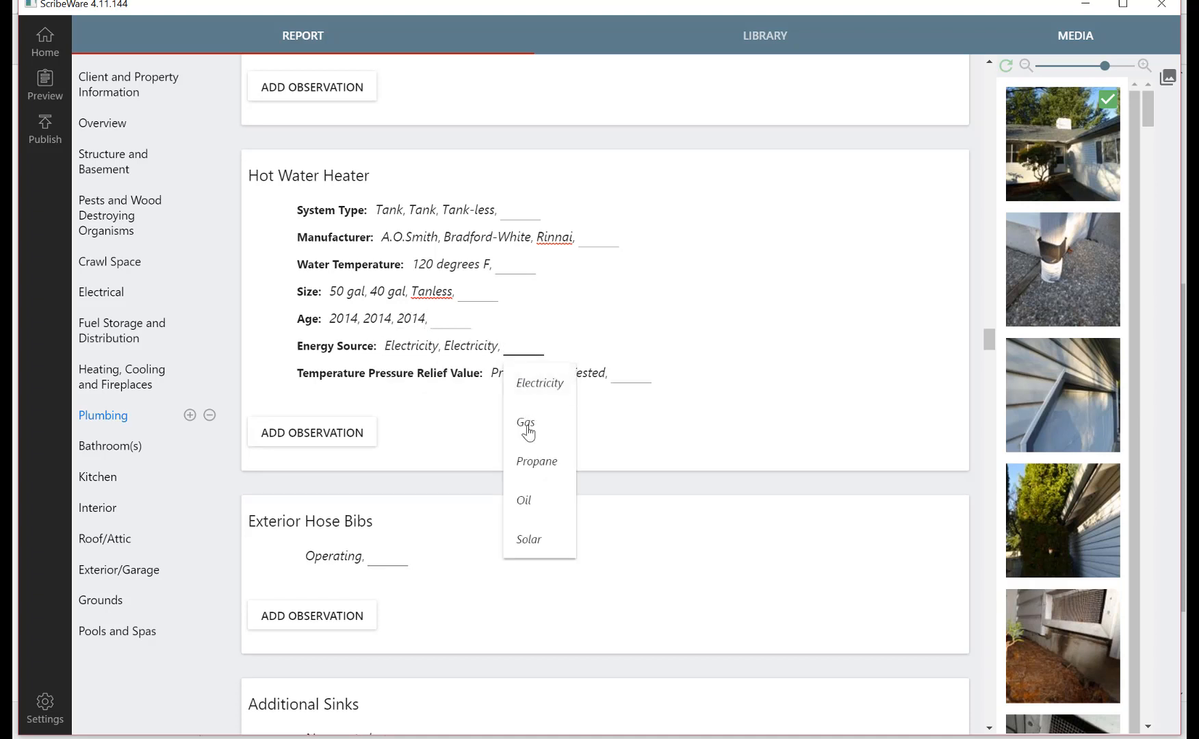
{"action": "left_click", "coordinate": [526, 422]}
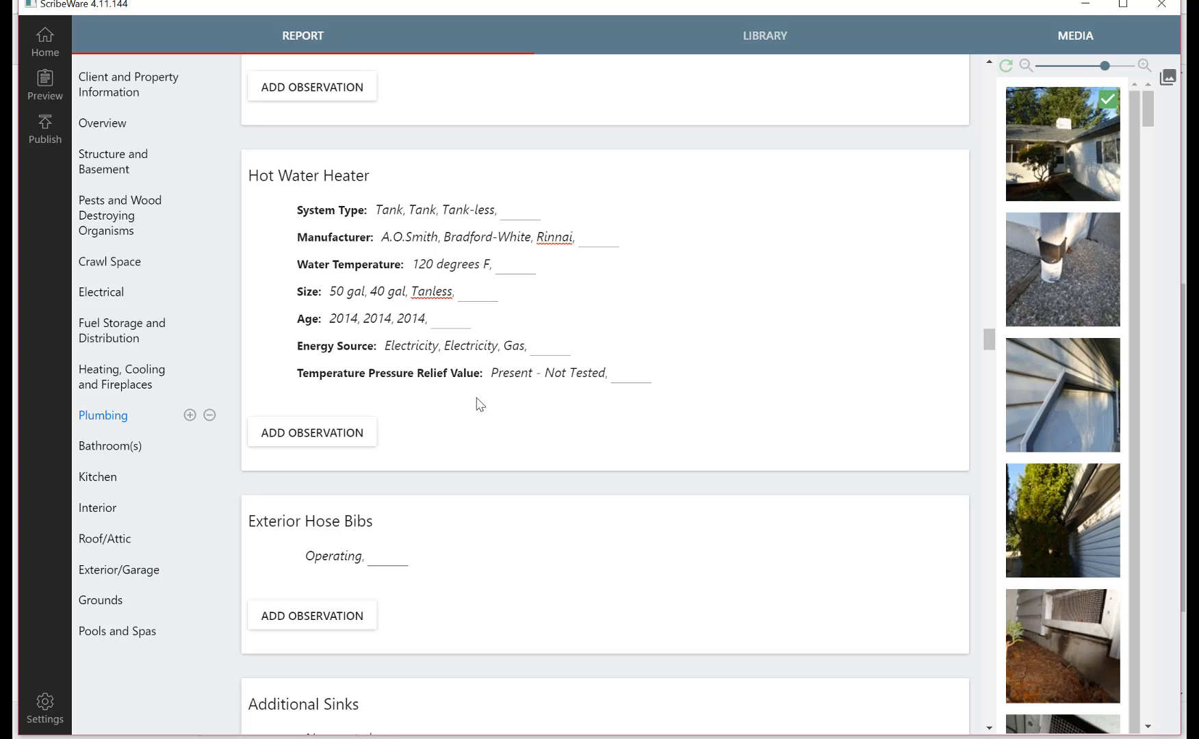
{"action": "mouse_move", "coordinate": [579, 376]}
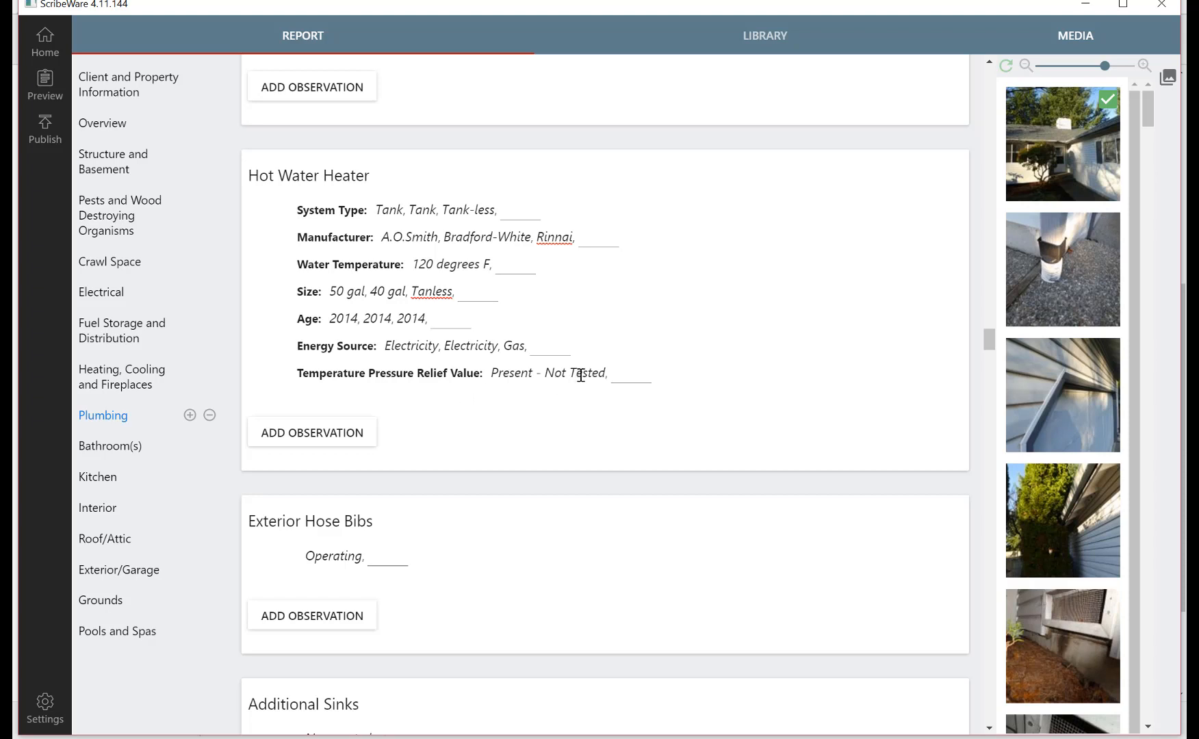
{"action": "left_click", "coordinate": [576, 372]}
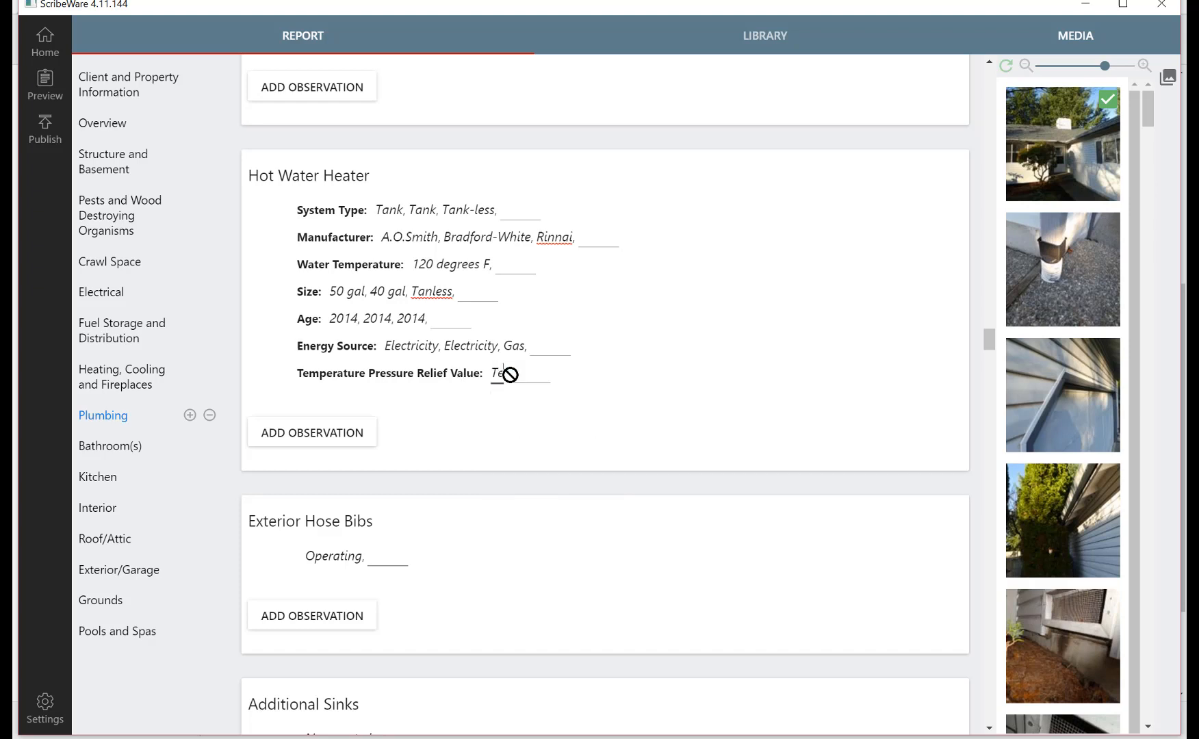
{"action": "type", "text": "Tested"}
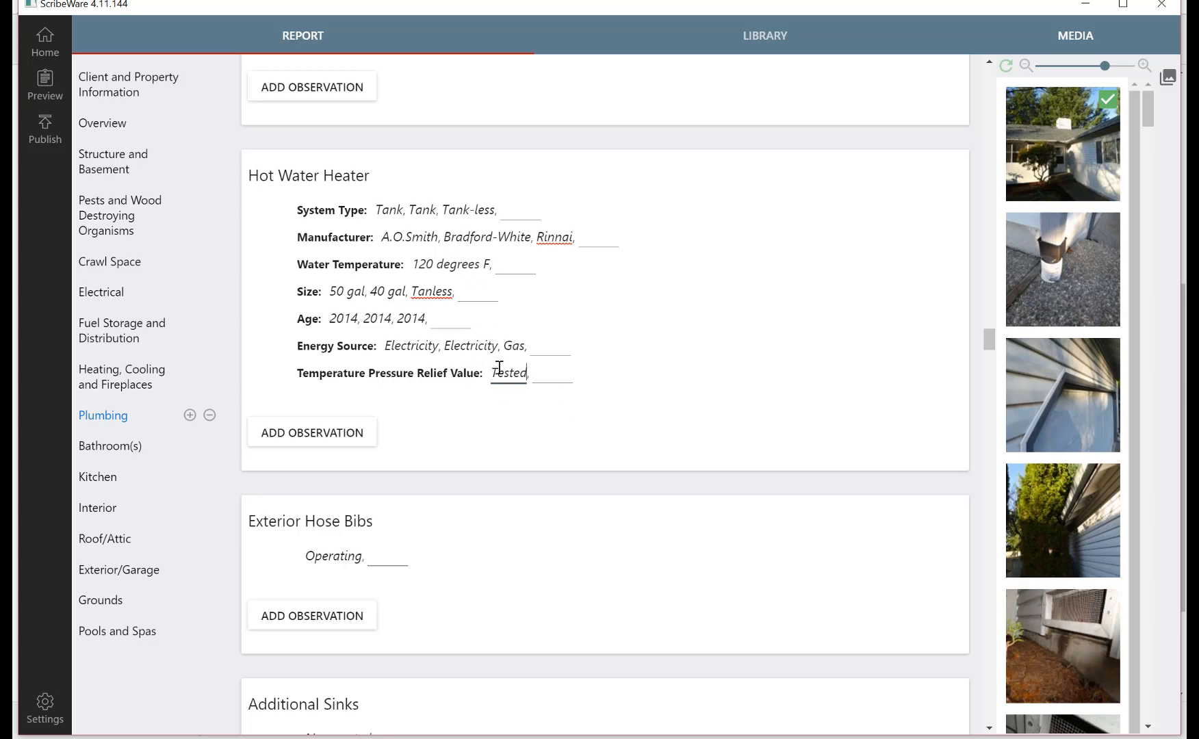
{"action": "mouse_move", "coordinate": [994, 355]}
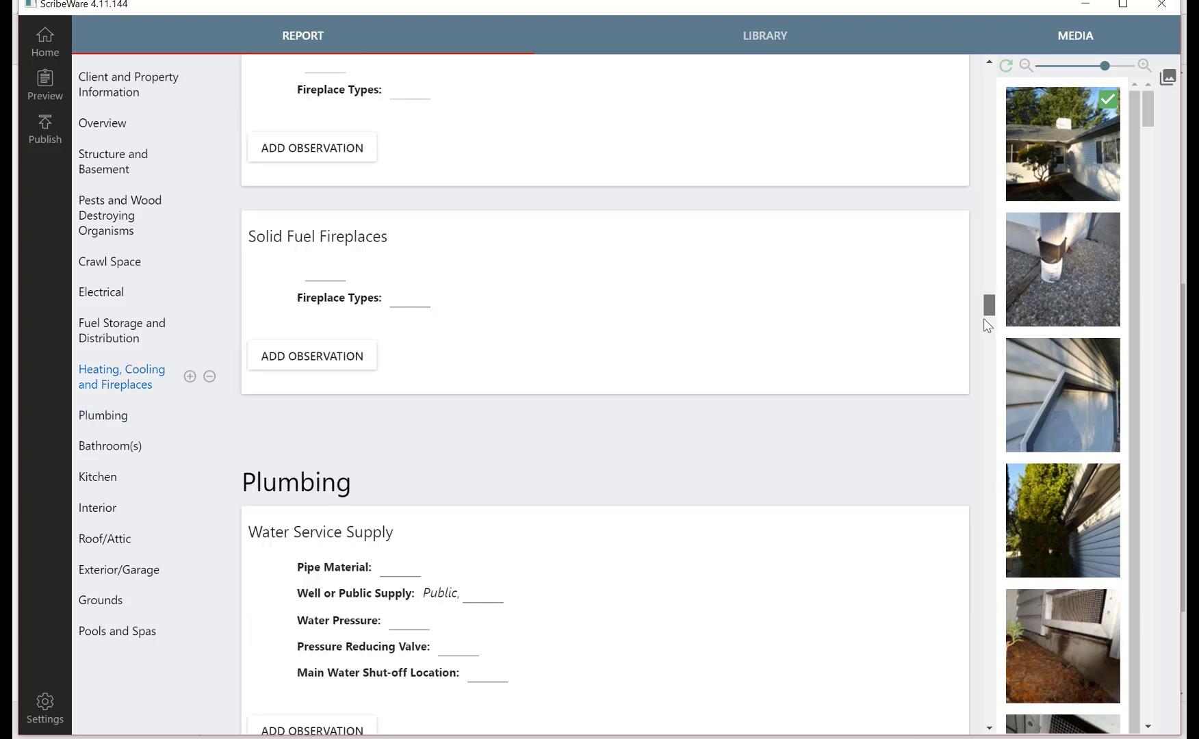
Enter 'Above the water heater' as the Main Water Shut-off Location.
{"action": "scroll", "scroll_direction": "down", "scroll_amount": 3}
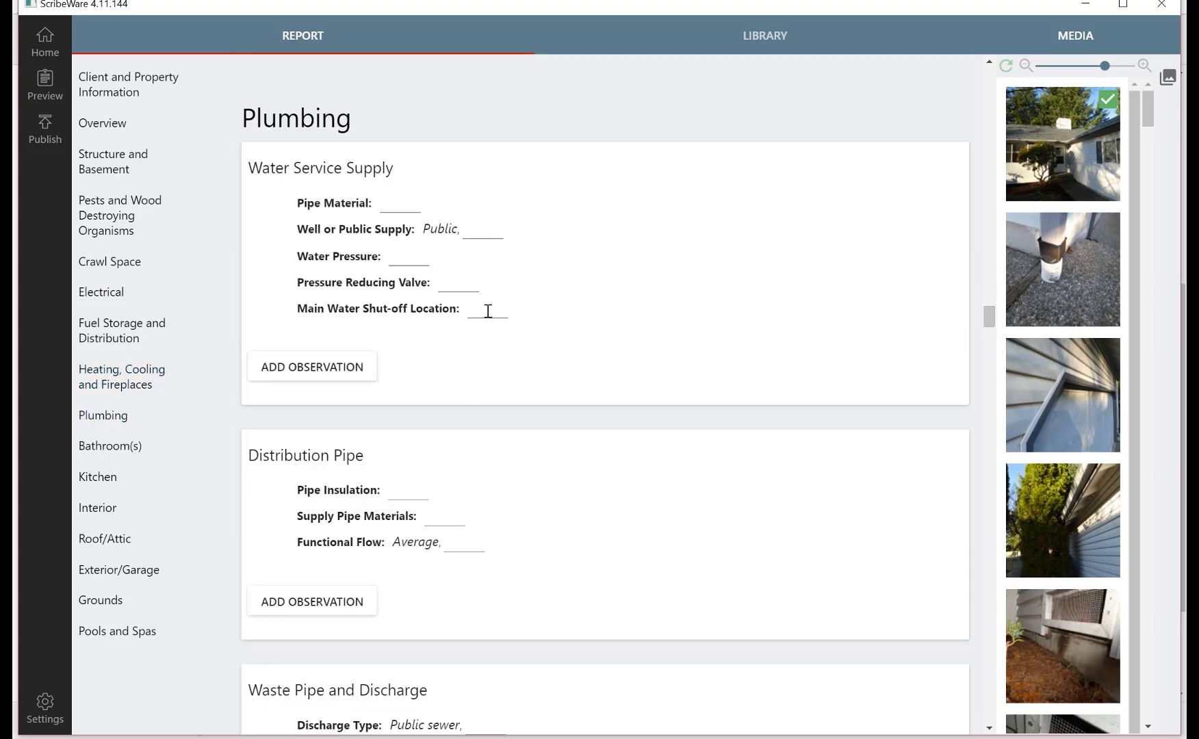
{"action": "left_click", "coordinate": [488, 309]}
{"action": "type", "text": "Above,"}
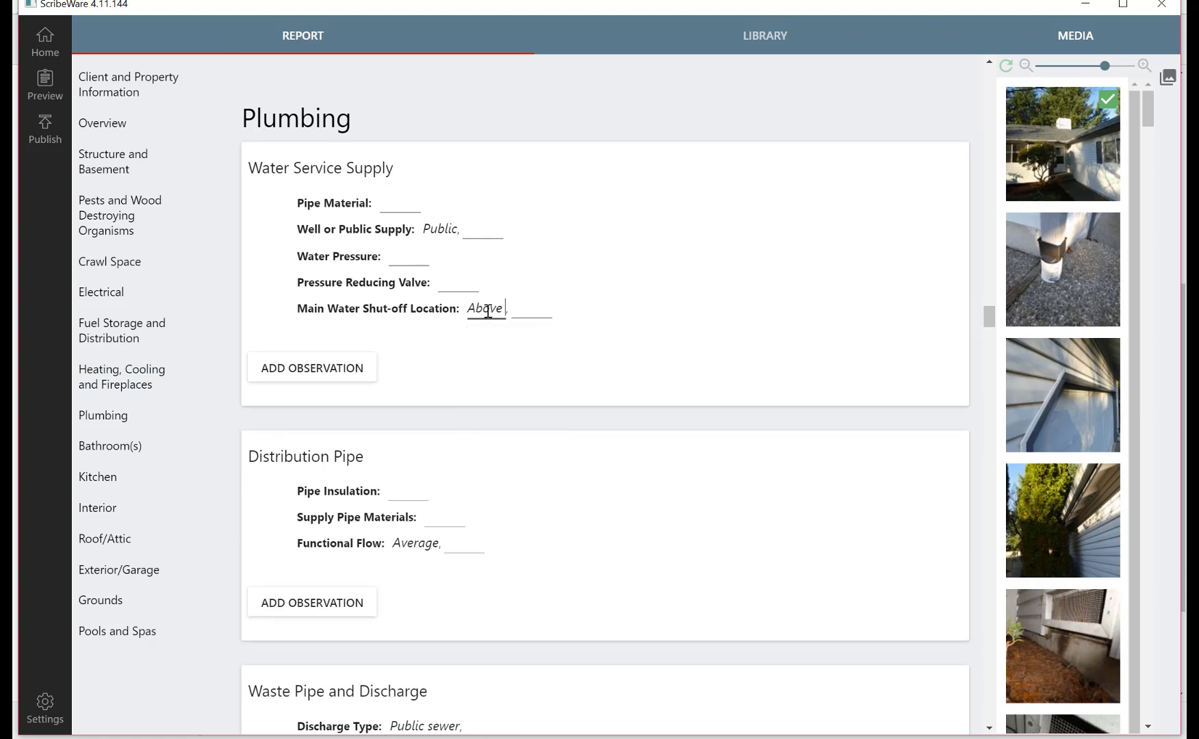
{"action": "type", "text": "the water"}
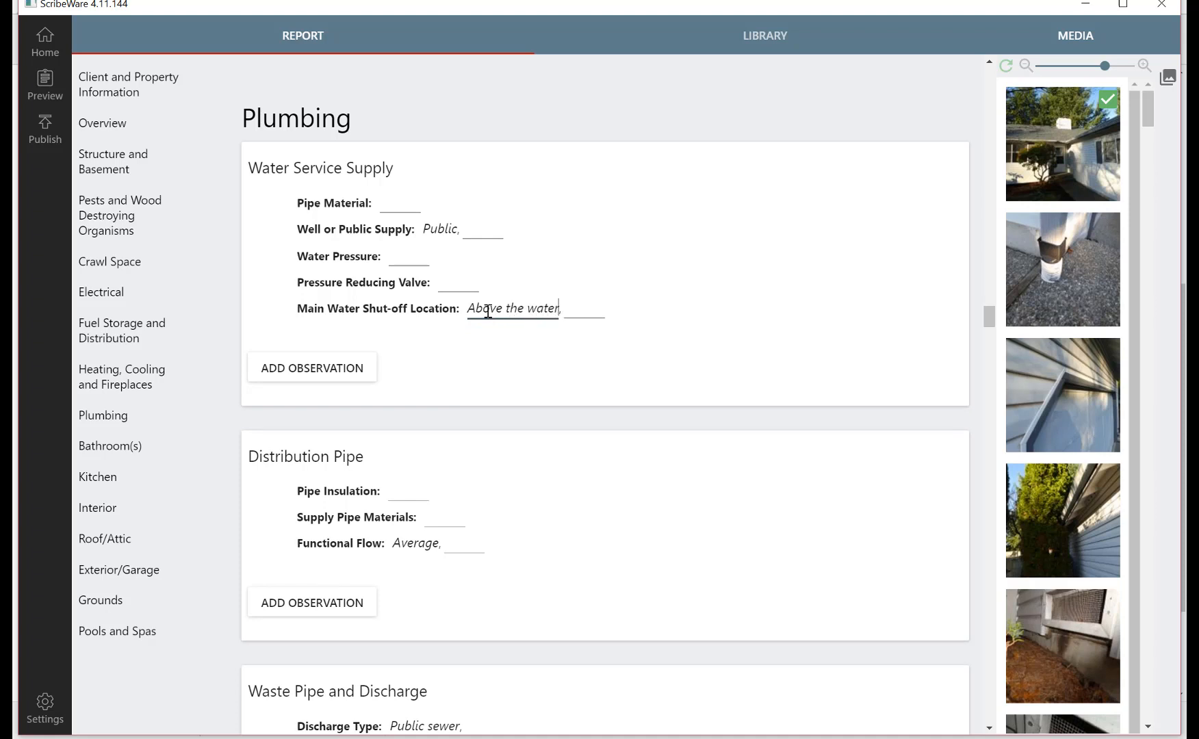
{"action": "type", "text": "heater"}
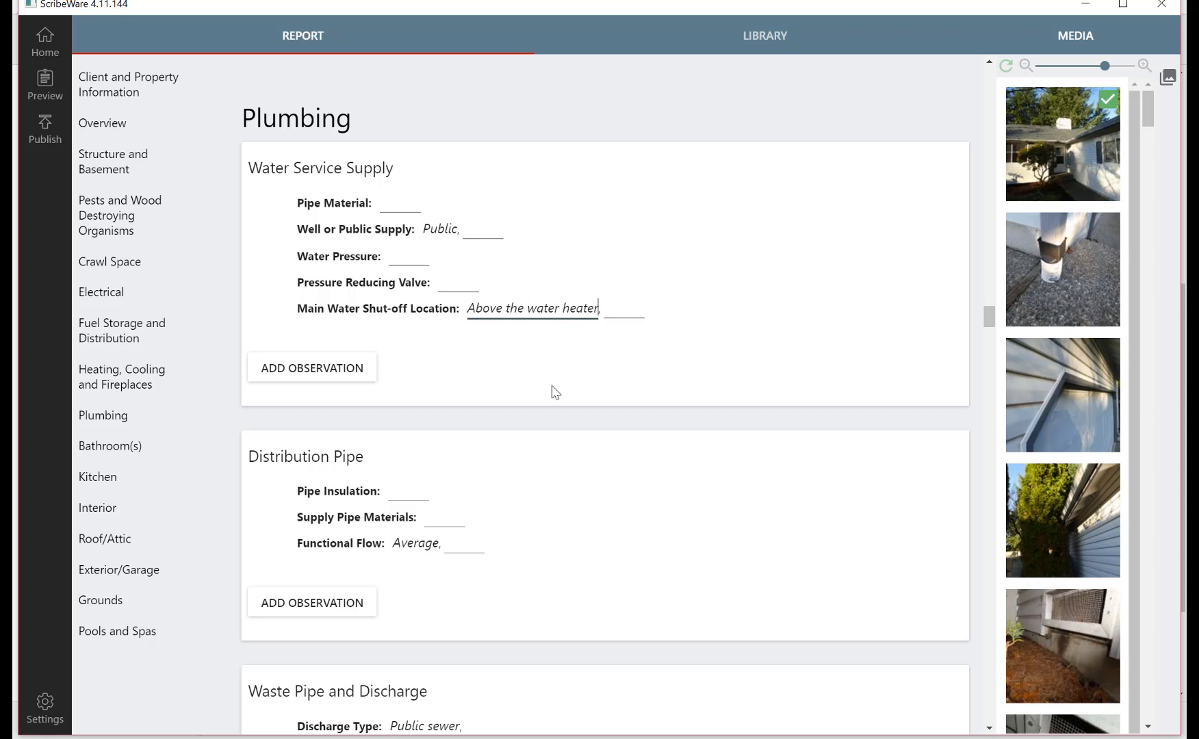
{"action": "mouse_move", "coordinate": [578, 457]}
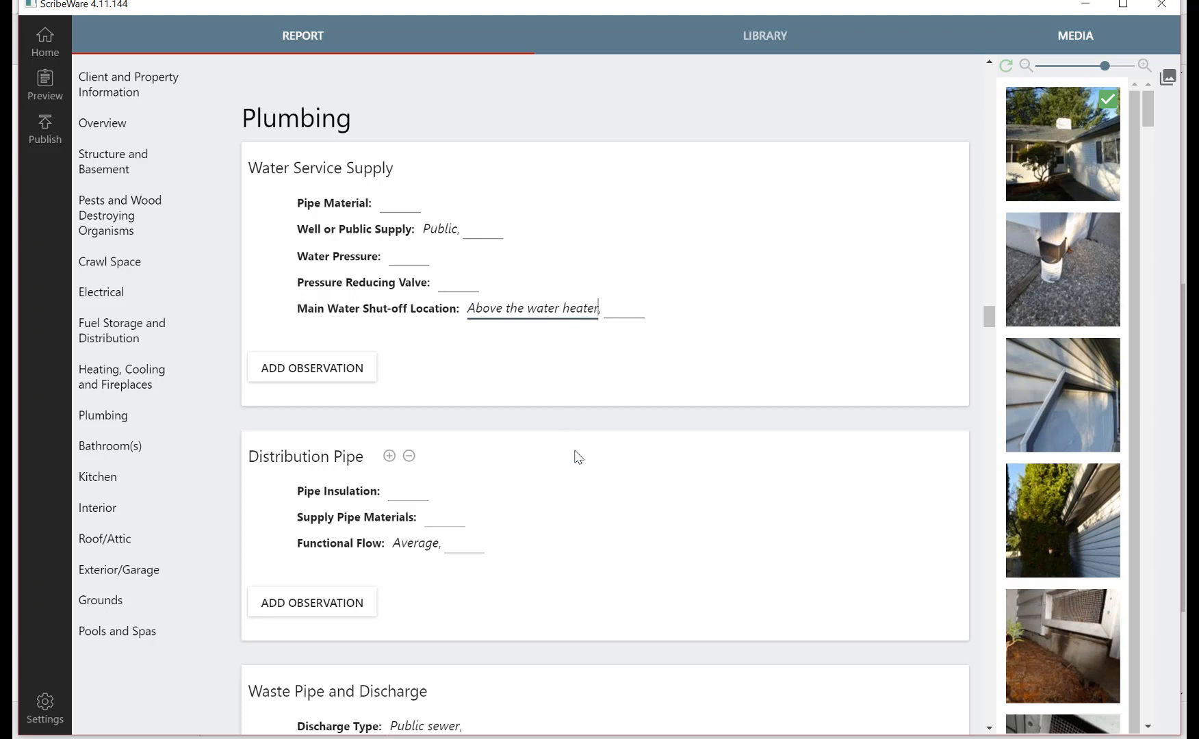
{"action": "mouse_move", "coordinate": [574, 451]}
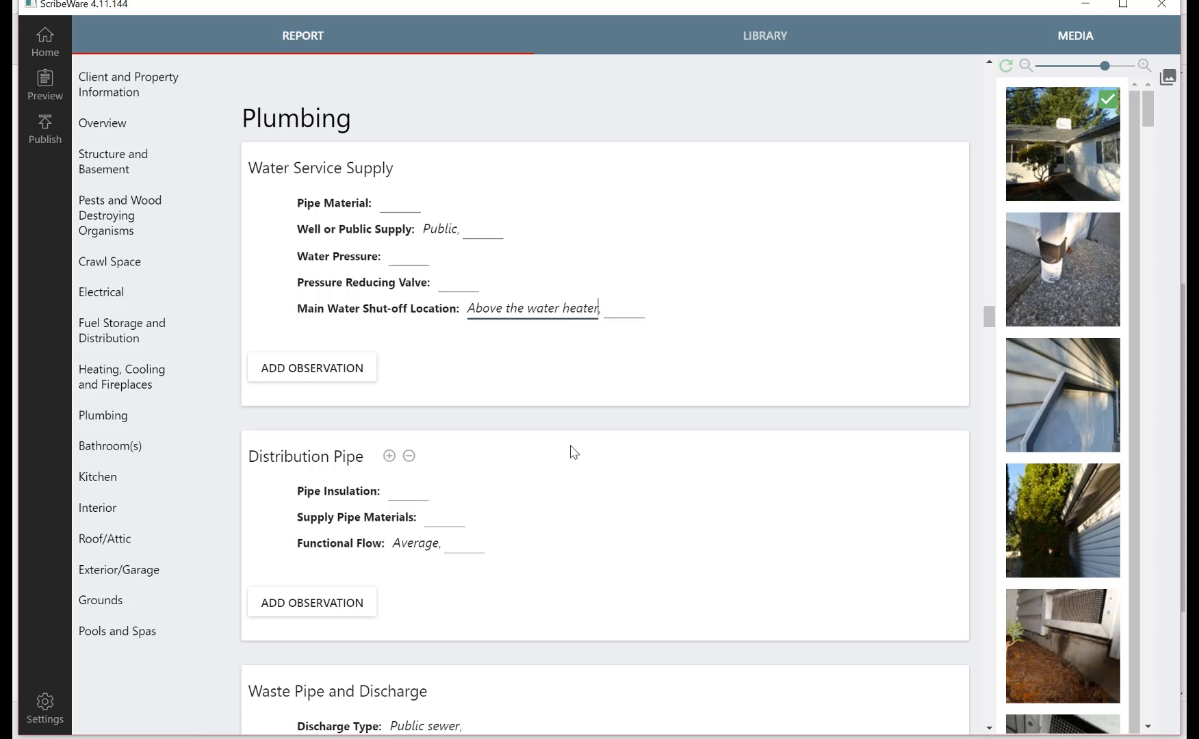
{"action": "mouse_move", "coordinate": [229, 296]}
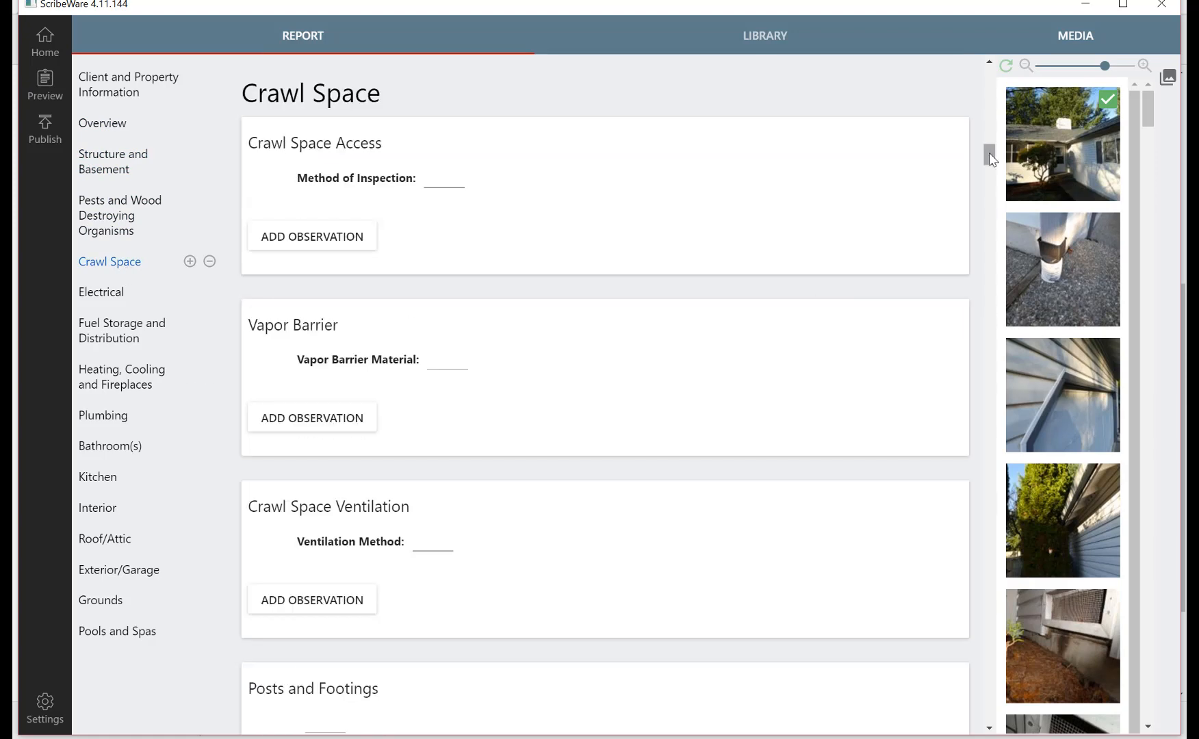
Scroll down through the Crawl Space chapter toward its access fields.
{"action": "scroll", "scroll_direction": "down", "scroll_amount": 3}
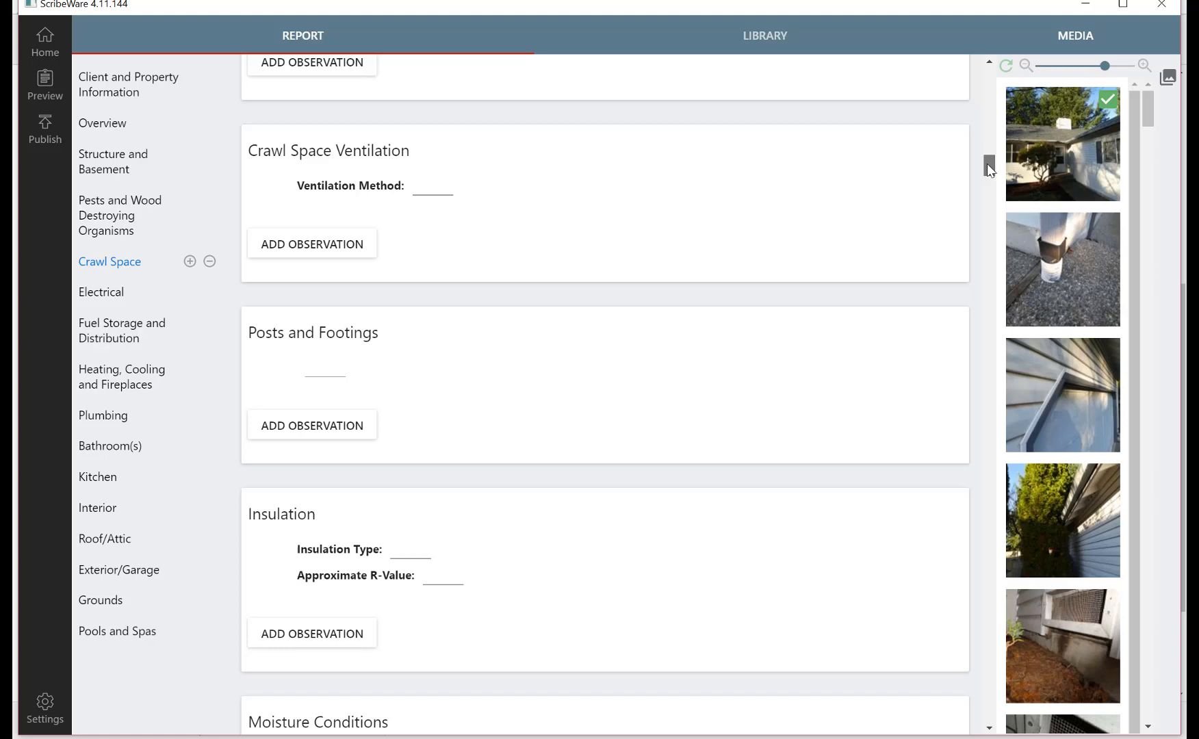
{"action": "scroll", "scroll_direction": "down", "scroll_amount": 3}
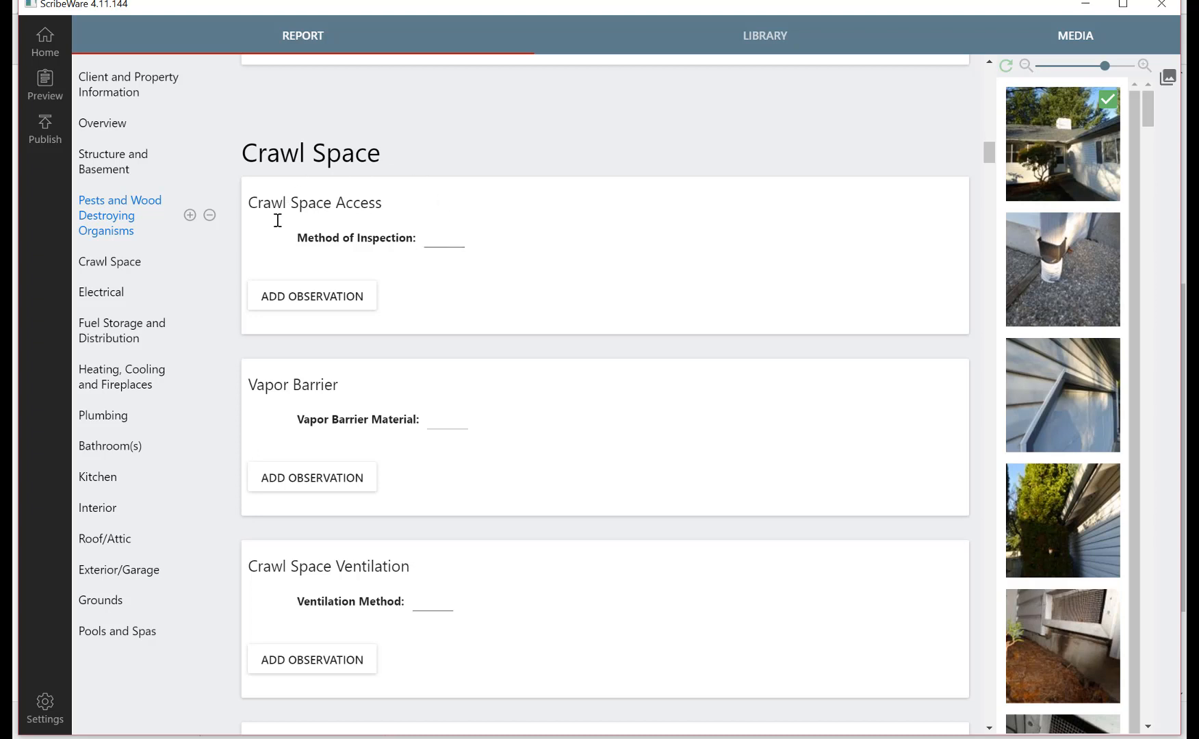
{"action": "mouse_move", "coordinate": [288, 220]}
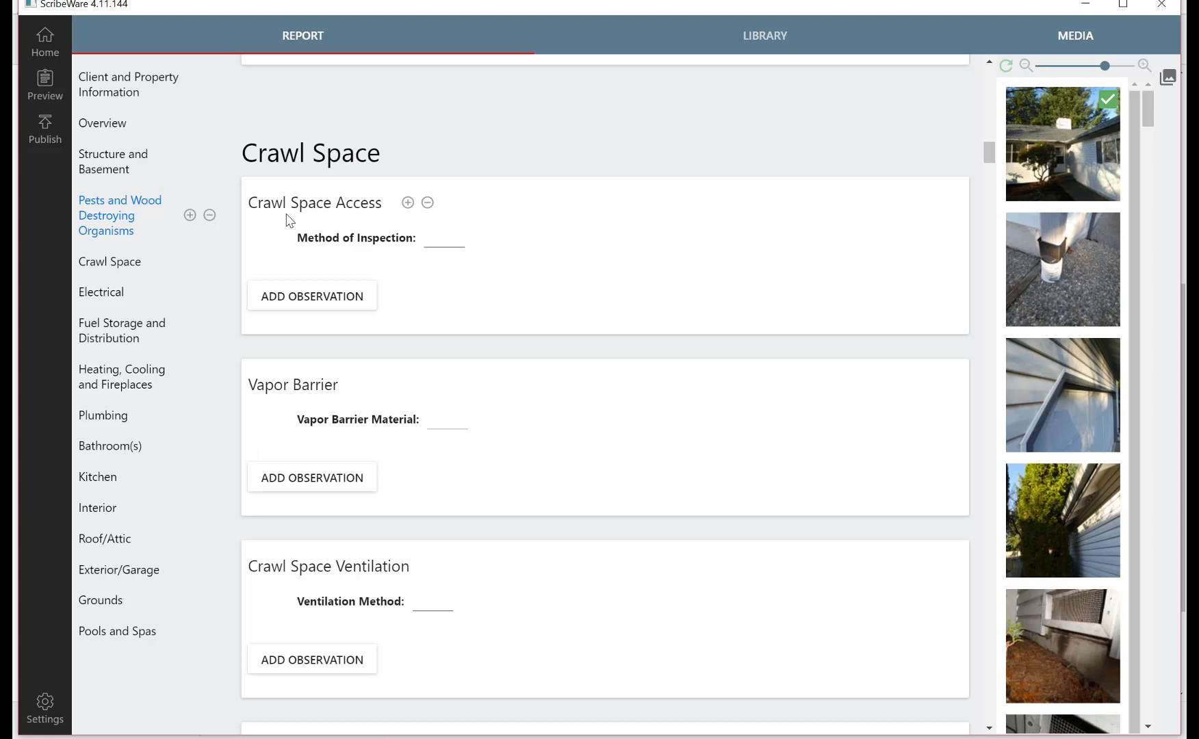
{"action": "mouse_move", "coordinate": [510, 498]}
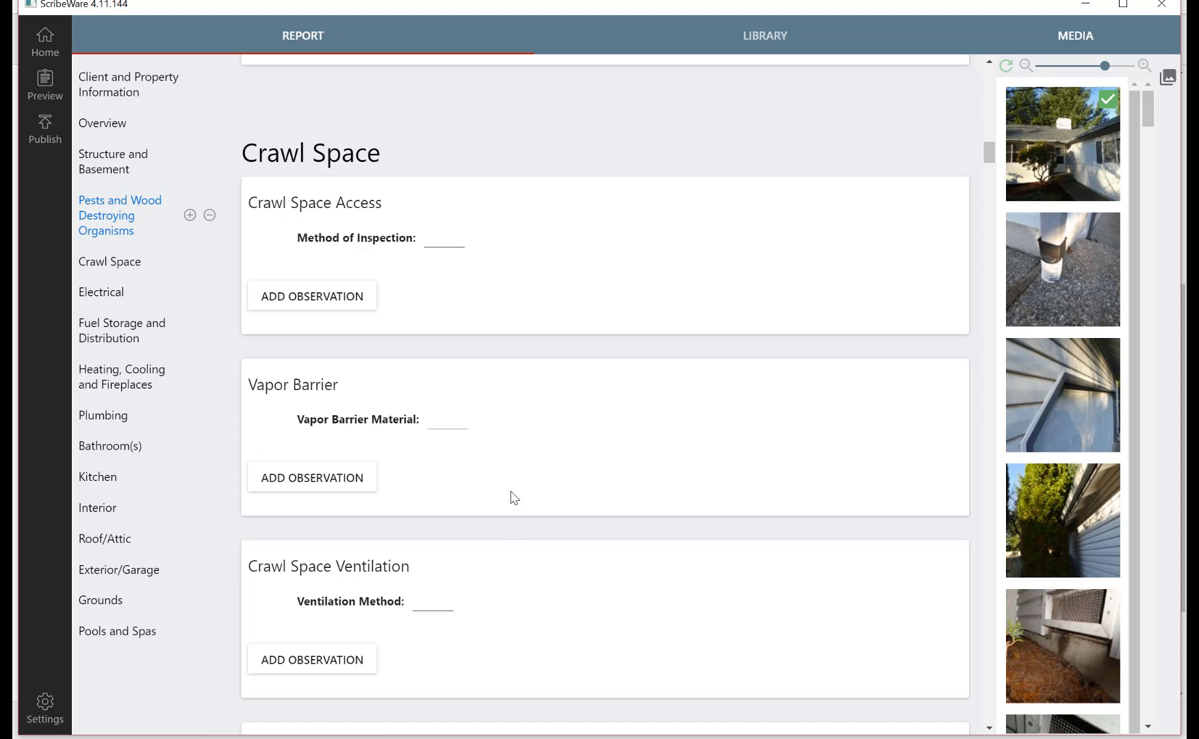
{"action": "mouse_move", "coordinate": [494, 493]}
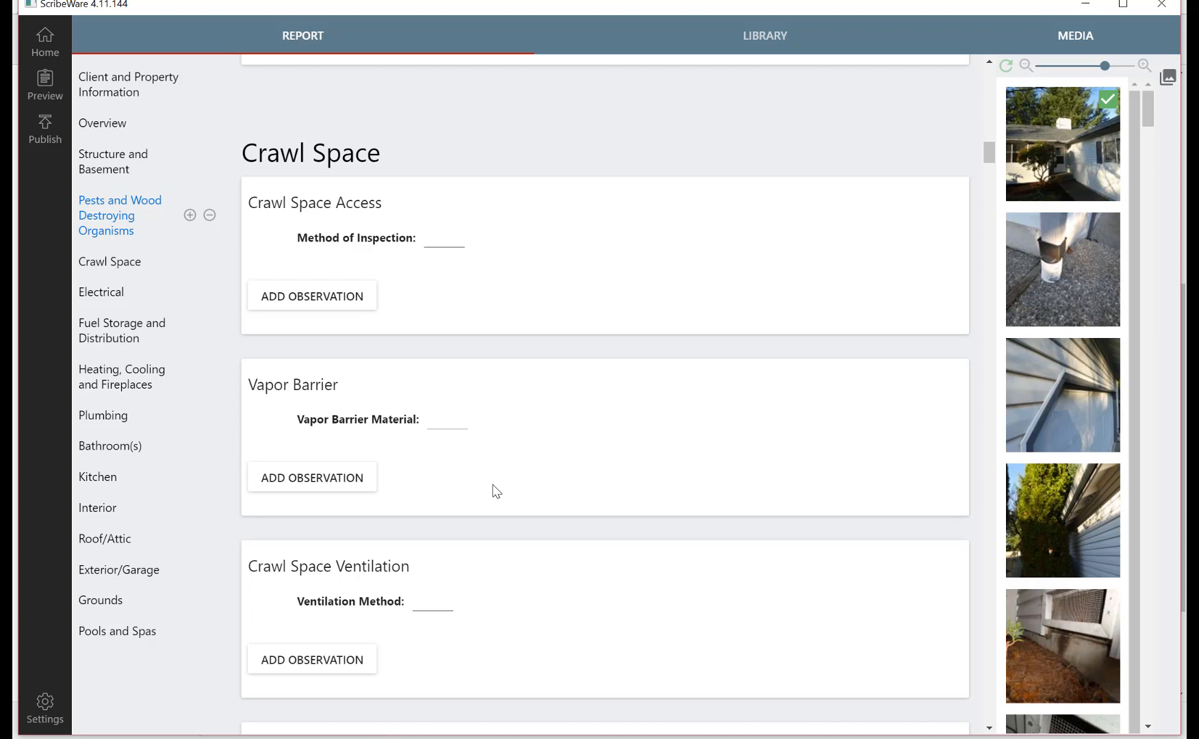
{"action": "mouse_move", "coordinate": [999, 189]}
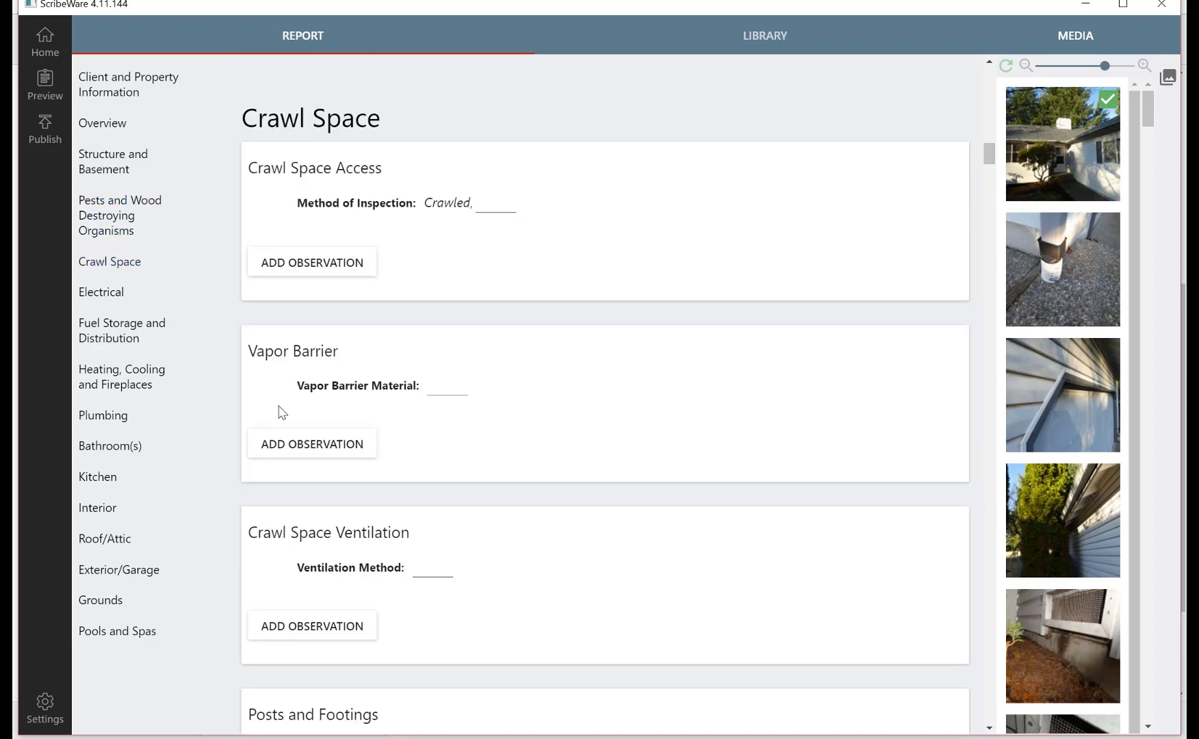
Set vapor barrier material to Plastic and ventilation to Exterior wall vents.
{"action": "left_click", "coordinate": [447, 386]}
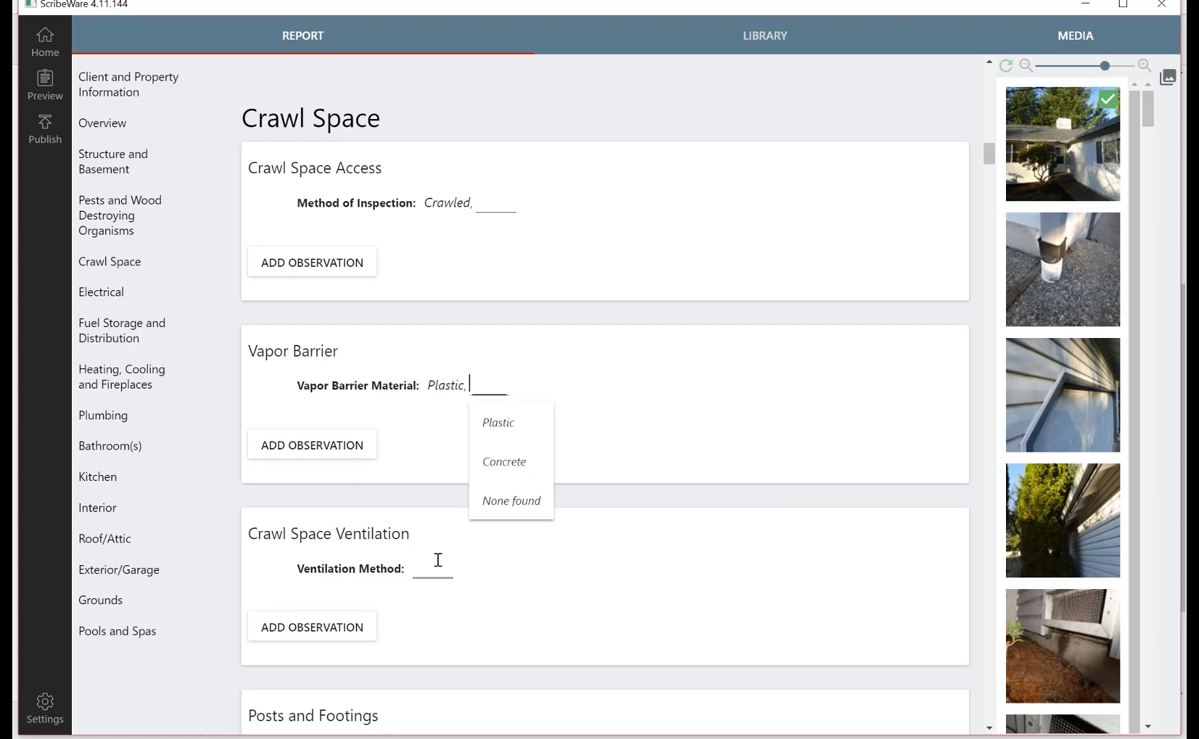
{"action": "left_click", "coordinate": [433, 568]}
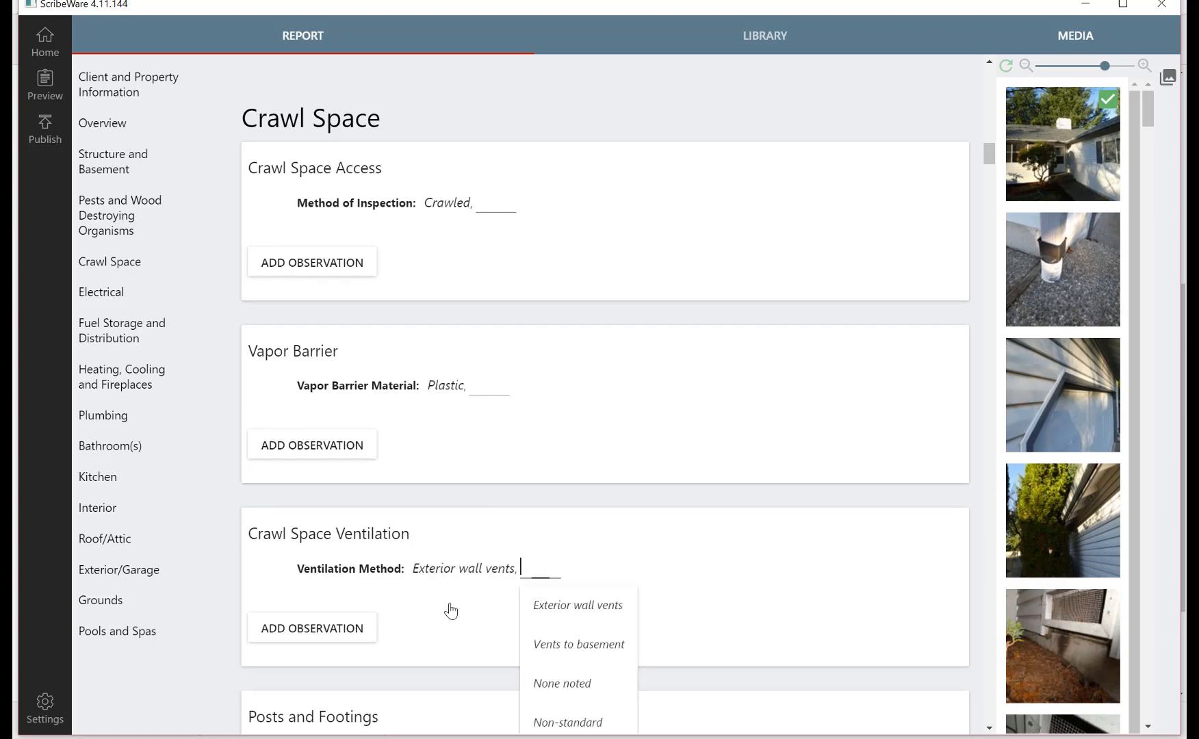
{"action": "scroll", "scroll_direction": "down", "scroll_amount": 3}
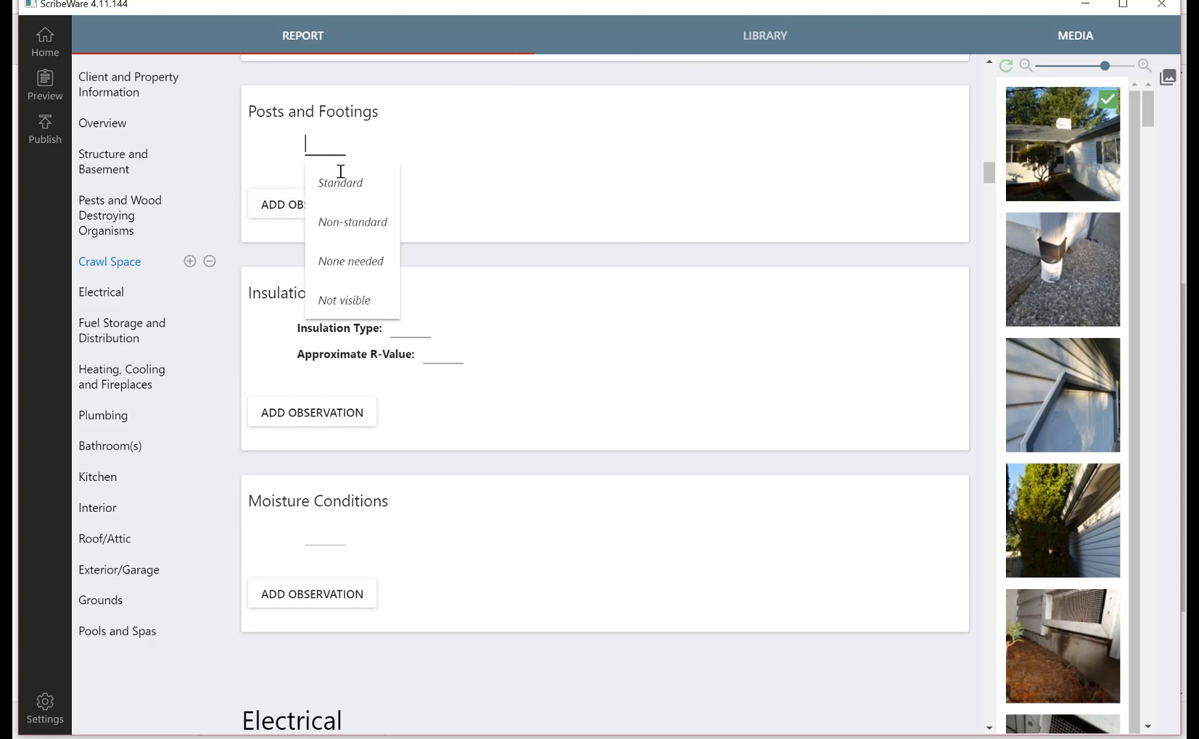
Enter R-30 as the insulation R-value and set Moisture Conditions to None noted.
{"action": "left_click", "coordinate": [340, 182]}
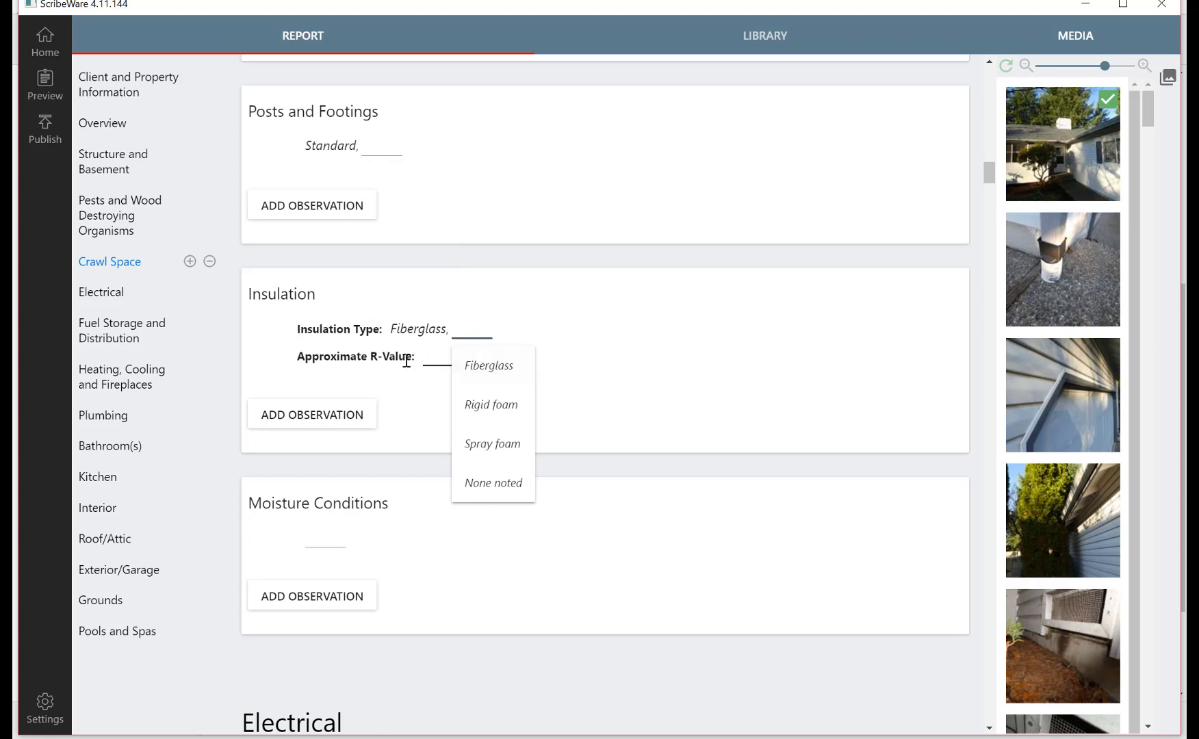
{"action": "type", "text": "R-30,"}
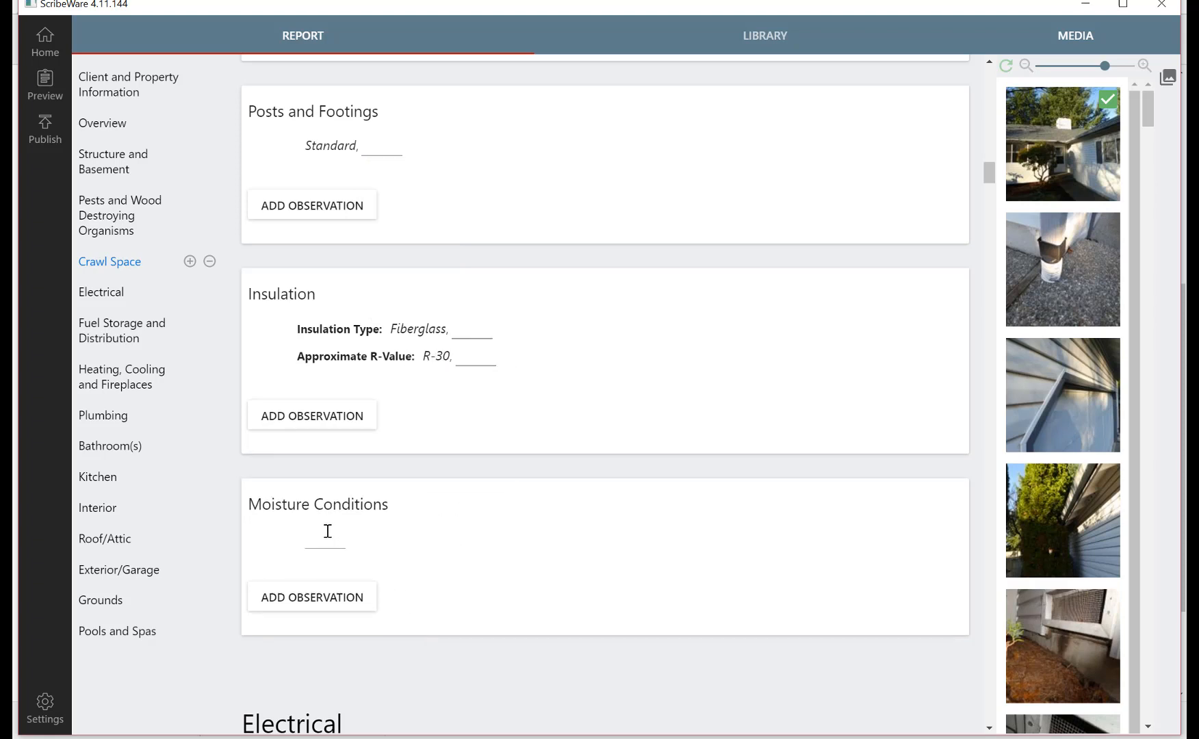
{"action": "left_click", "coordinate": [325, 532]}
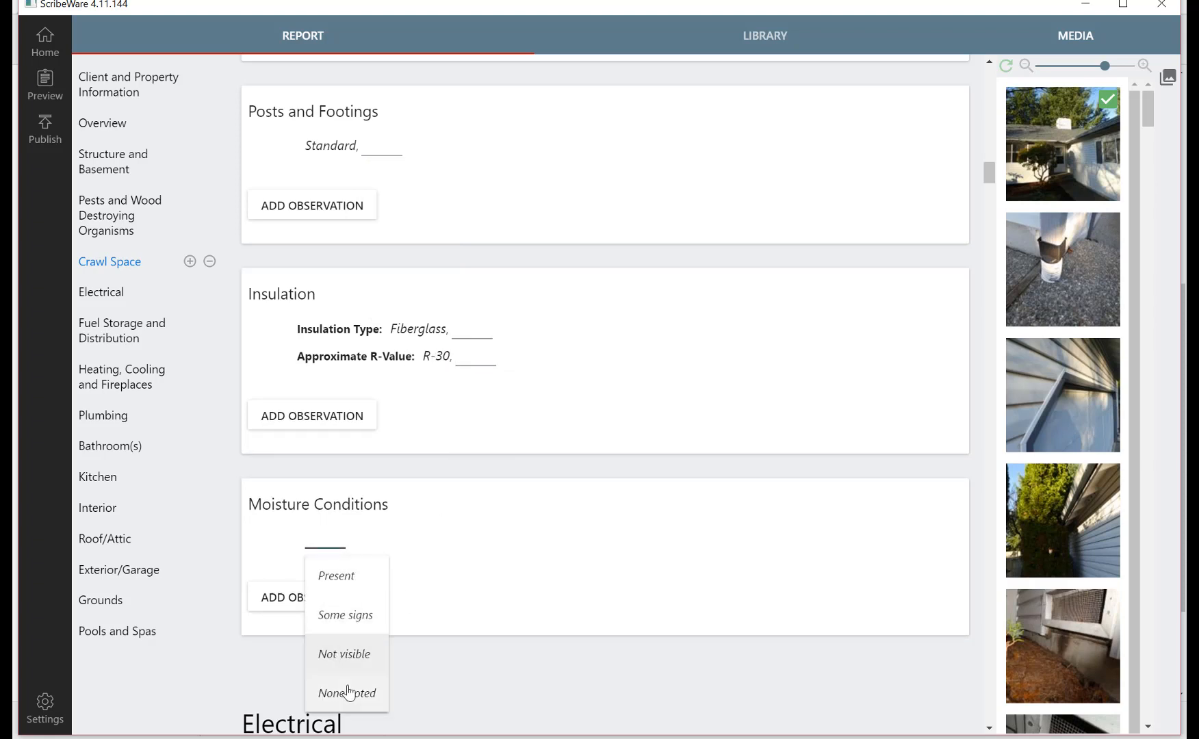
{"action": "left_click", "coordinate": [343, 692]}
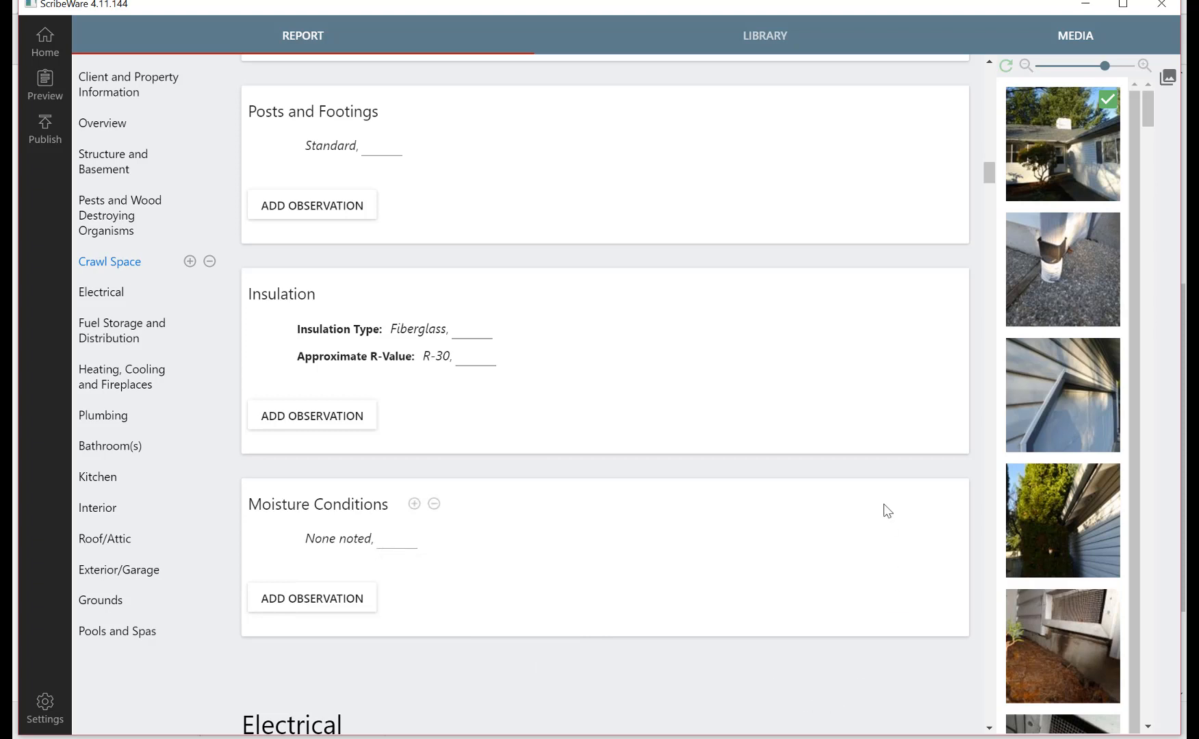
{"action": "mouse_move", "coordinate": [902, 529]}
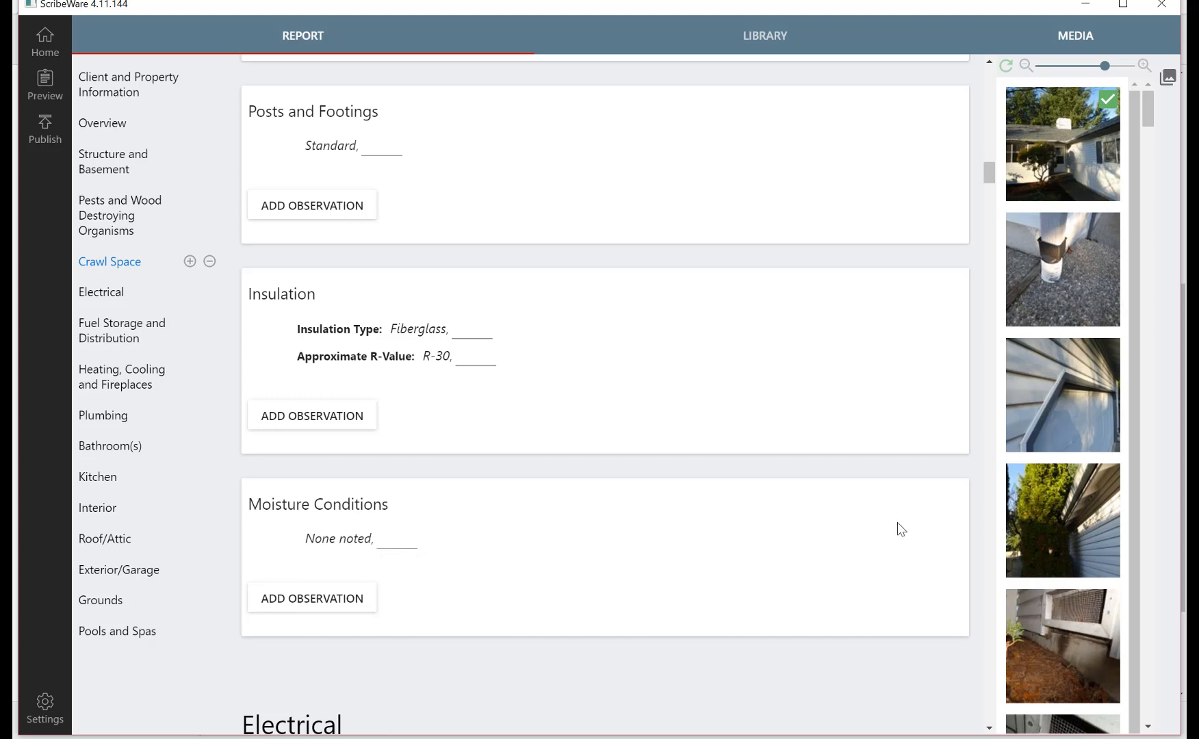
{"action": "mouse_move", "coordinate": [890, 528]}
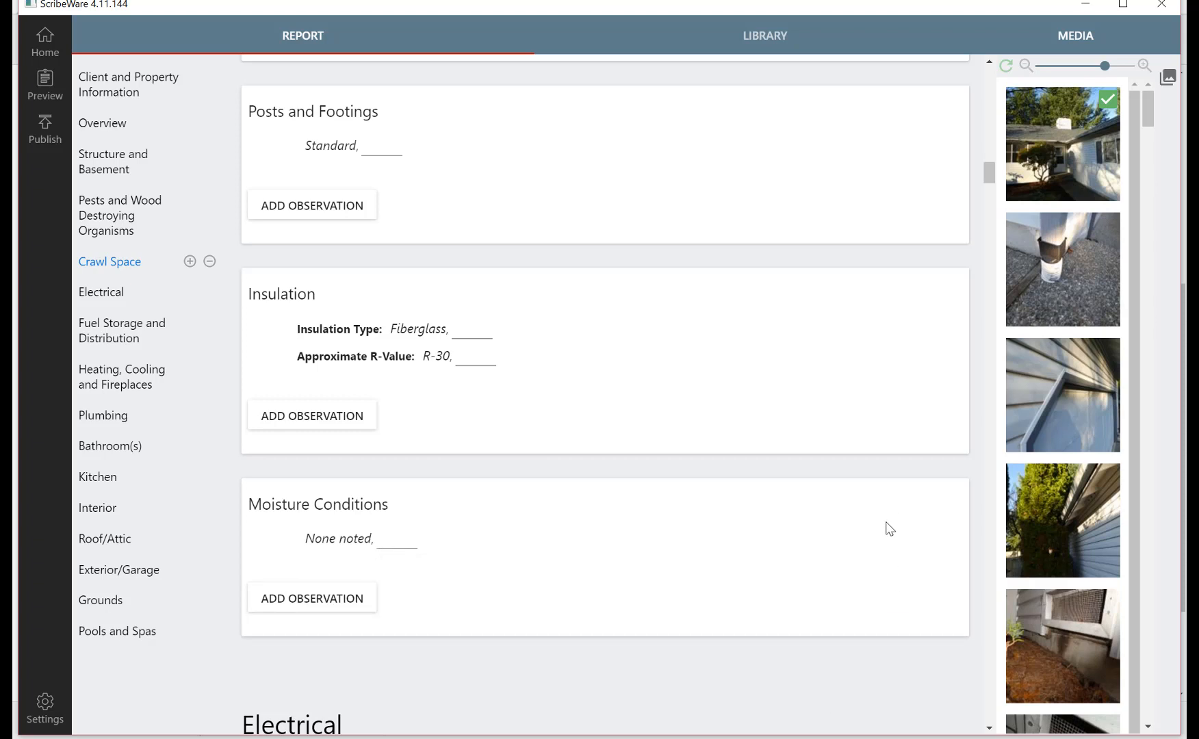
Jump back to the Plumbing chapter showing its Water Service Supply section.
{"action": "scroll", "scroll_direction": "down", "scroll_amount": 3}
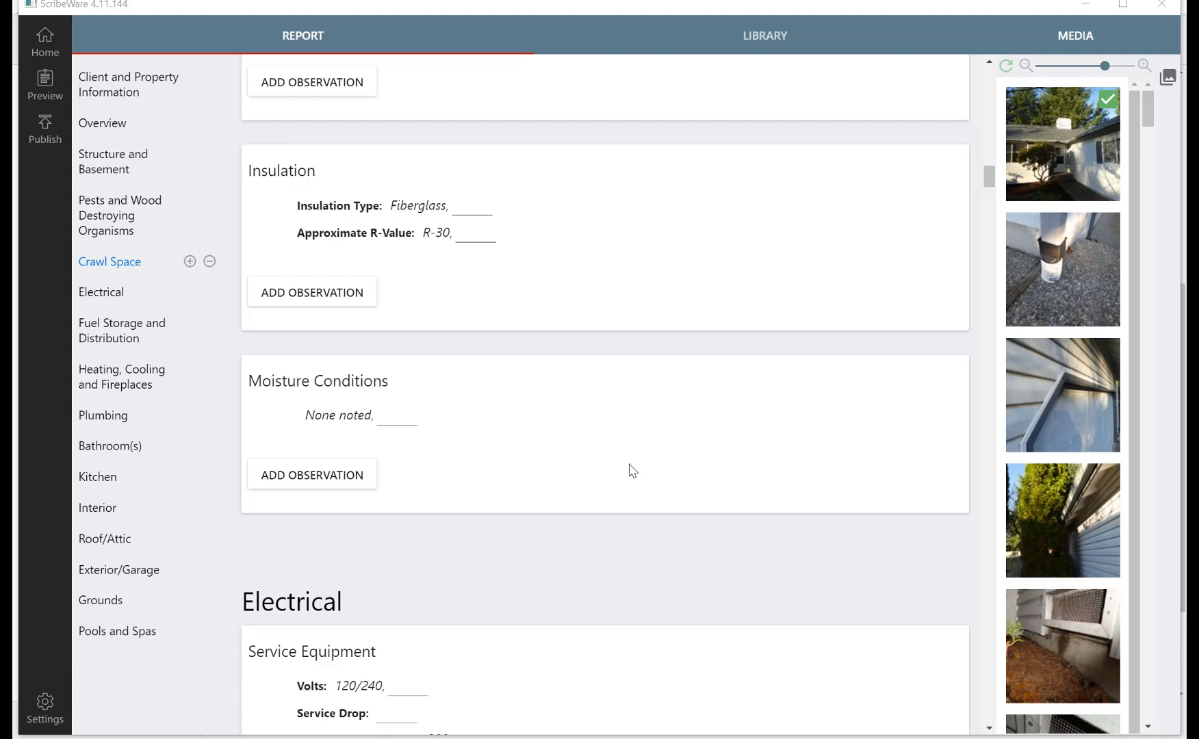
{"action": "mouse_move", "coordinate": [580, 504]}
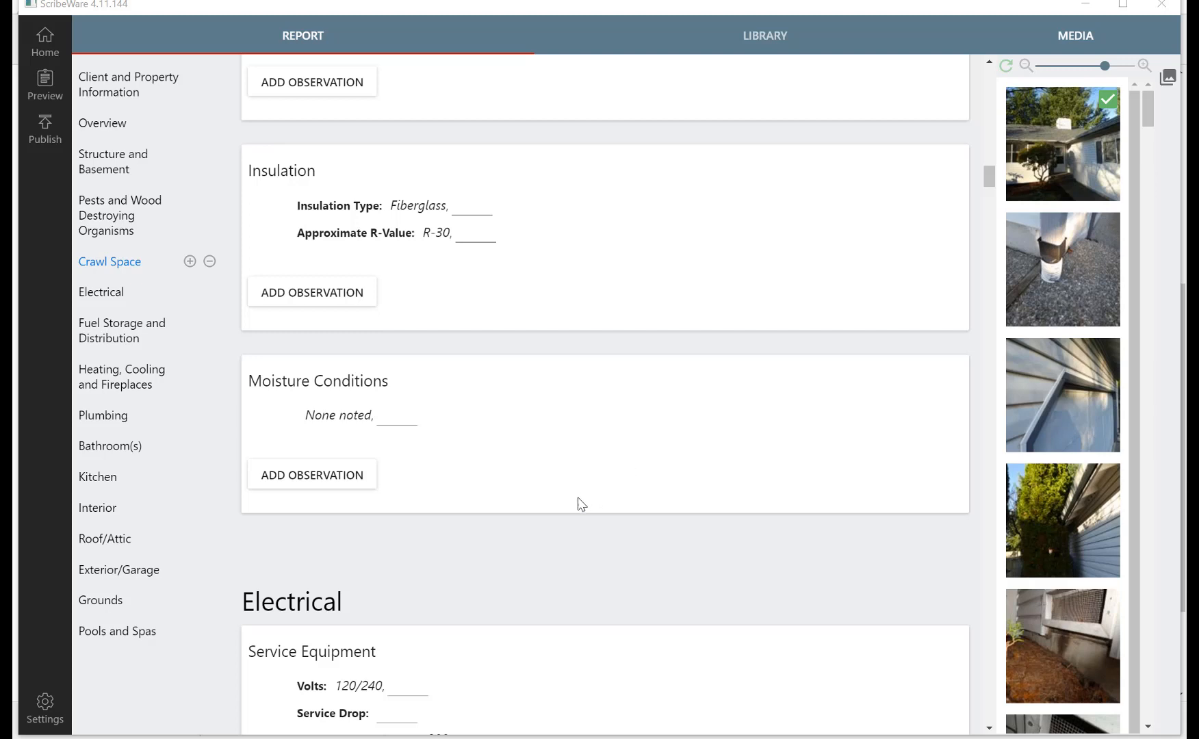
{"action": "left_click", "coordinate": [103, 415]}
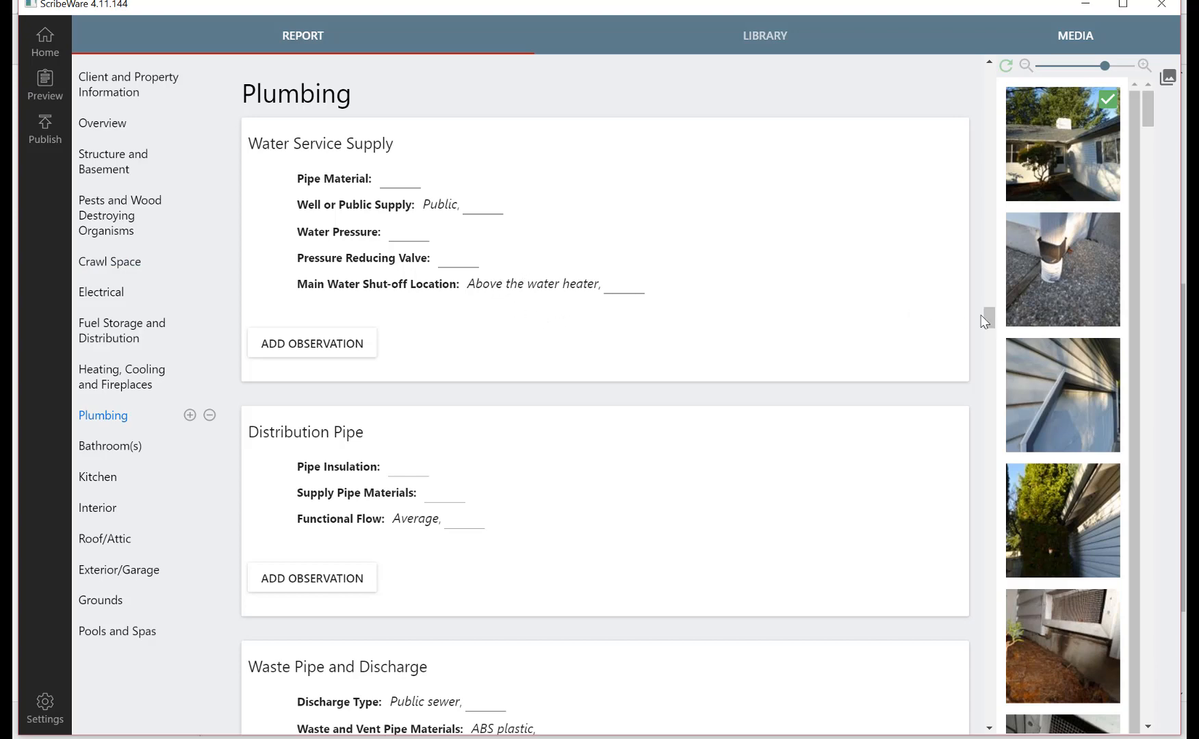
{"action": "scroll", "scroll_direction": "down", "scroll_amount": 3}
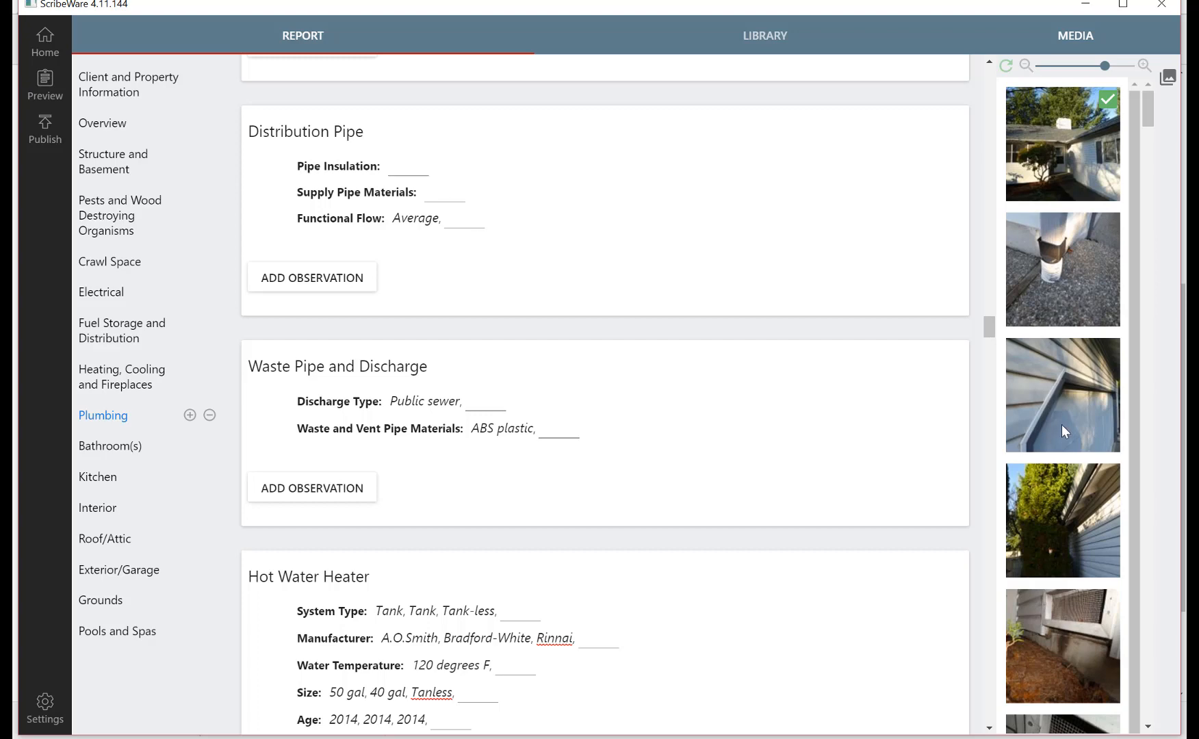
{"action": "scroll", "scroll_direction": "down", "scroll_amount": 3}
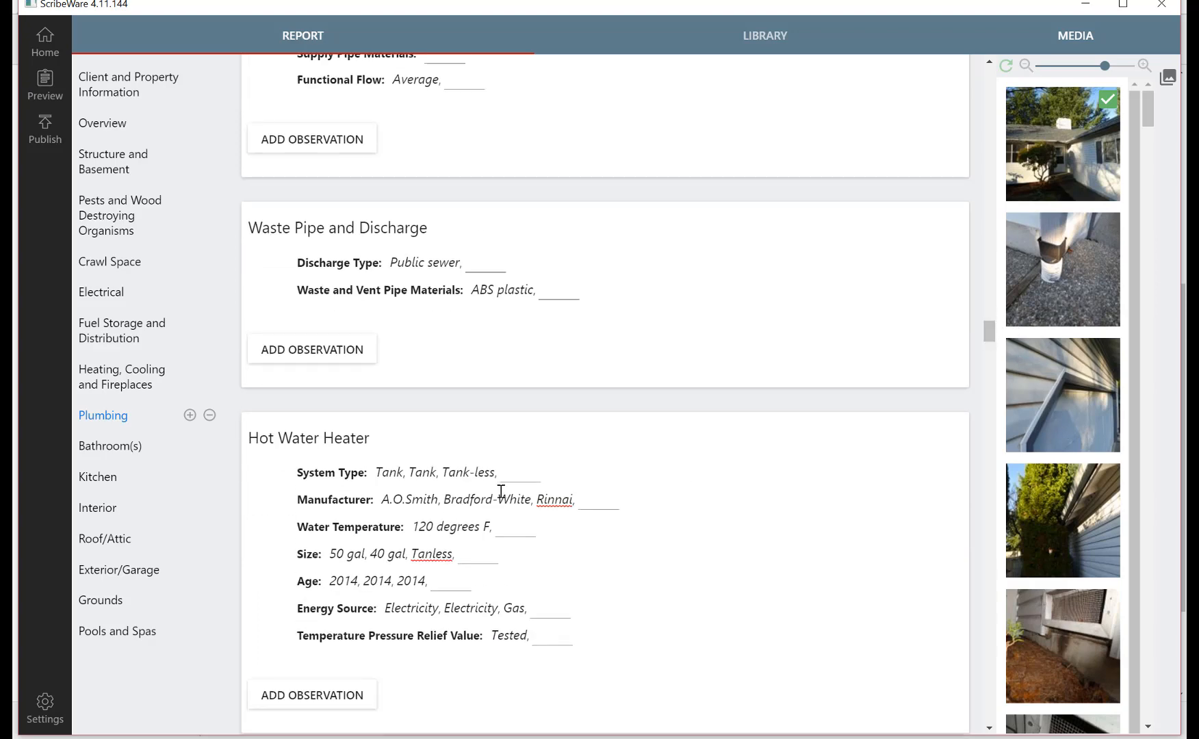
{"action": "mouse_move", "coordinate": [993, 342]}
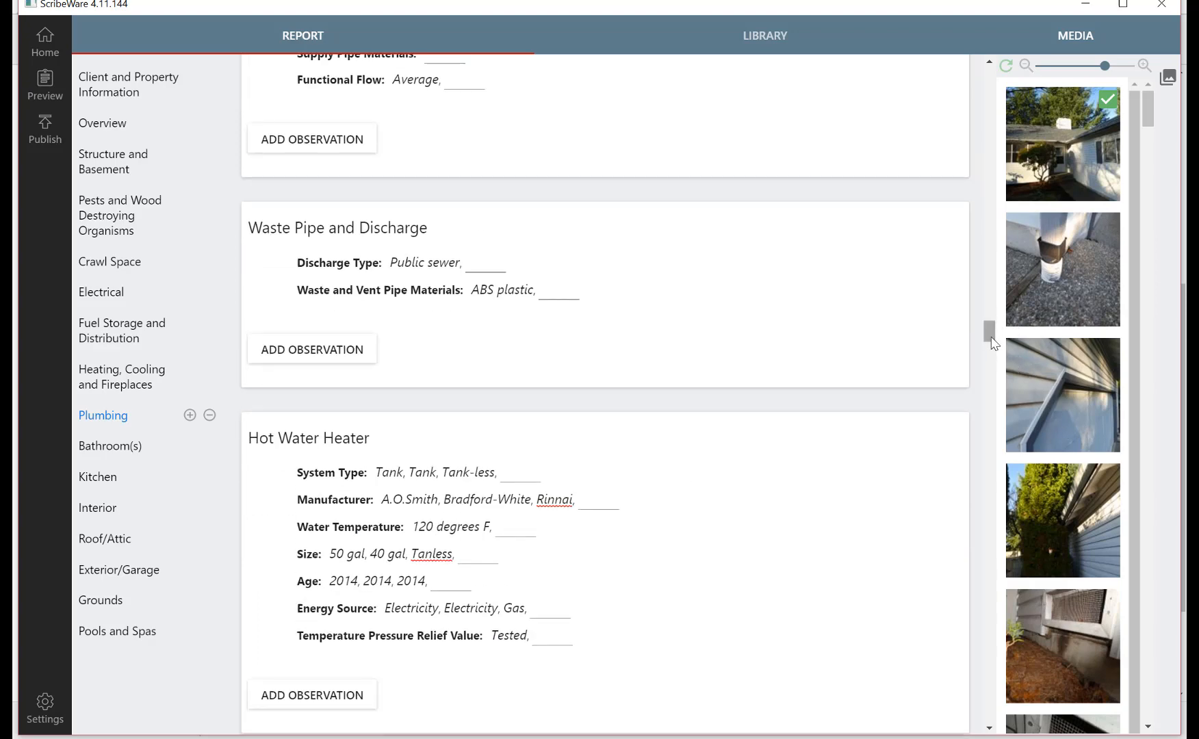
{"action": "scroll", "scroll_direction": "down", "scroll_amount": 3}
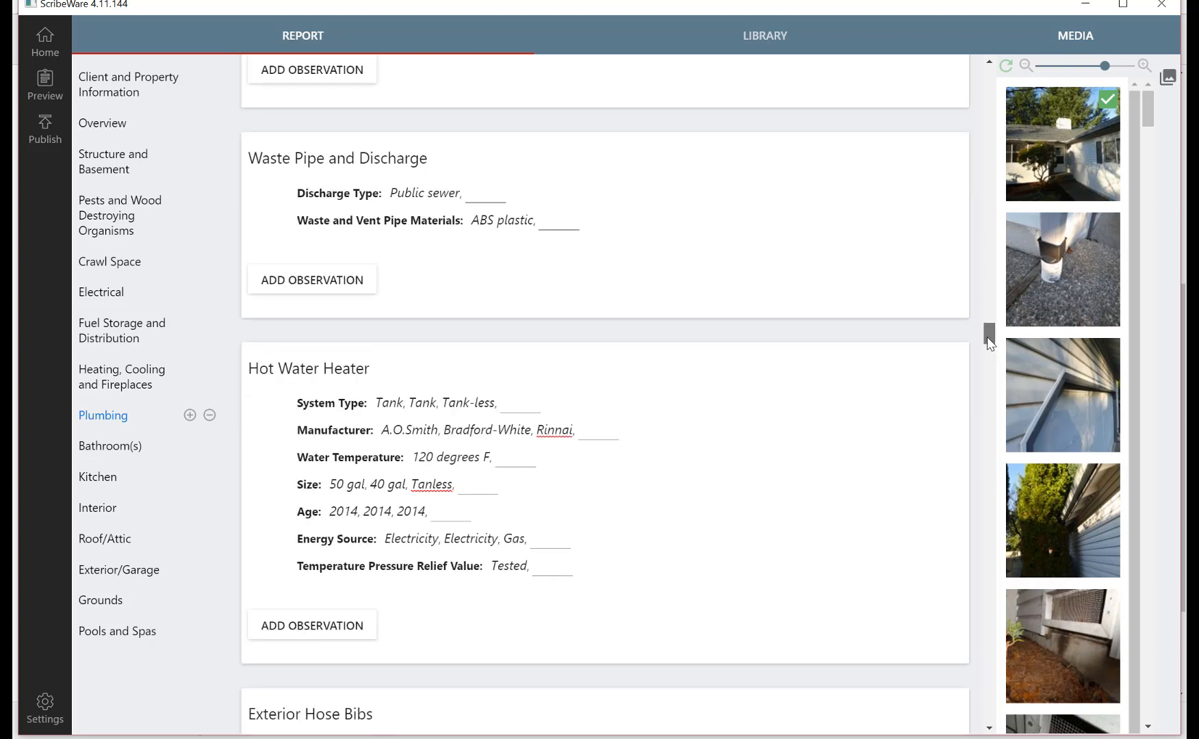
{"action": "scroll", "scroll_direction": "down", "scroll_amount": 3}
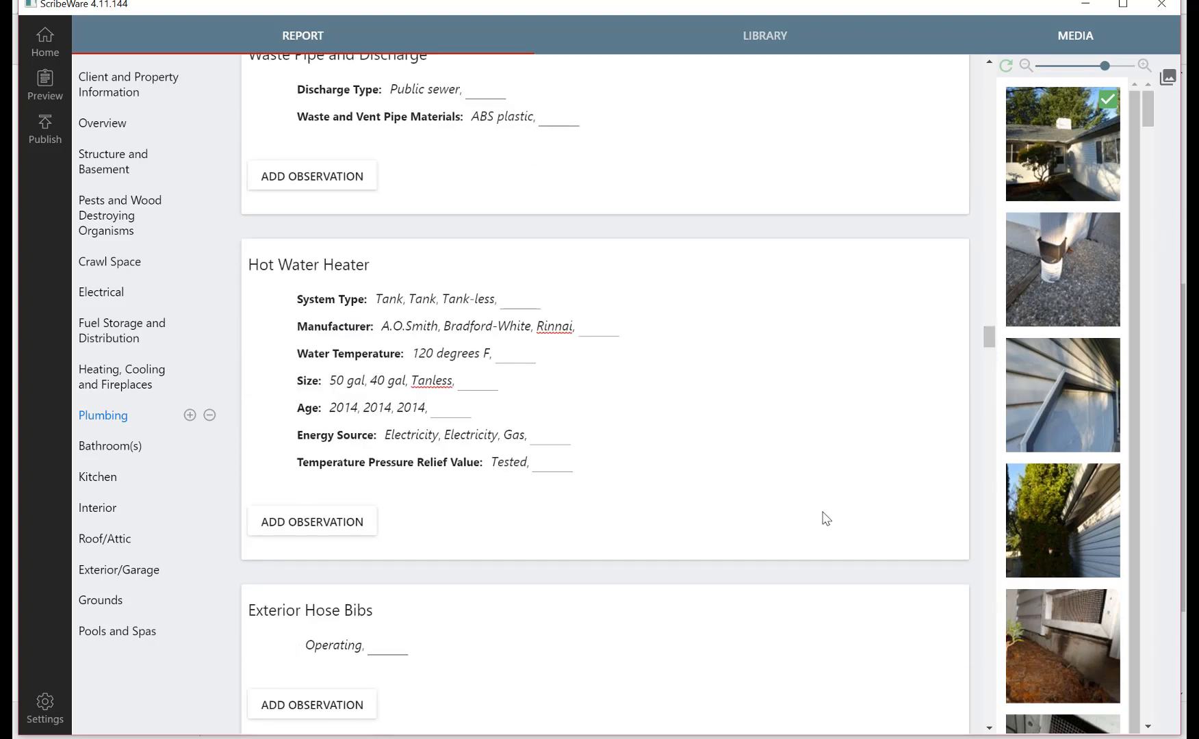
{"action": "mouse_move", "coordinate": [819, 518]}
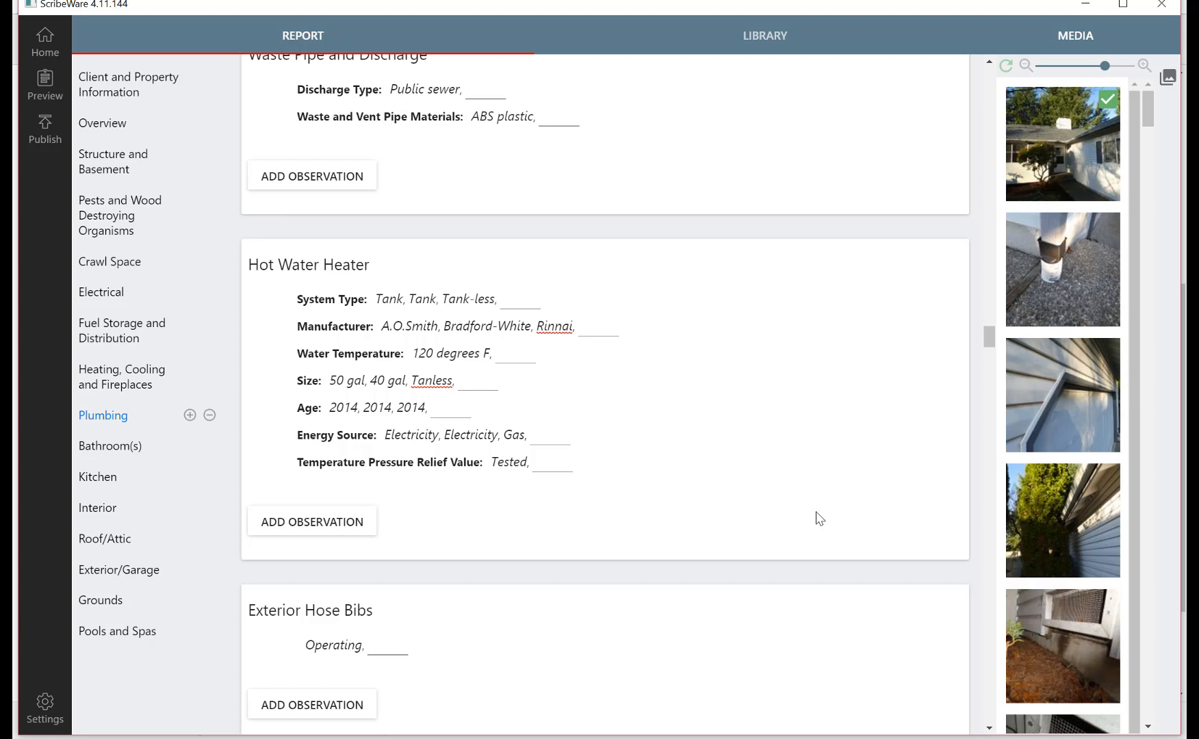
{"action": "scroll", "scroll_direction": "down", "scroll_amount": 3}
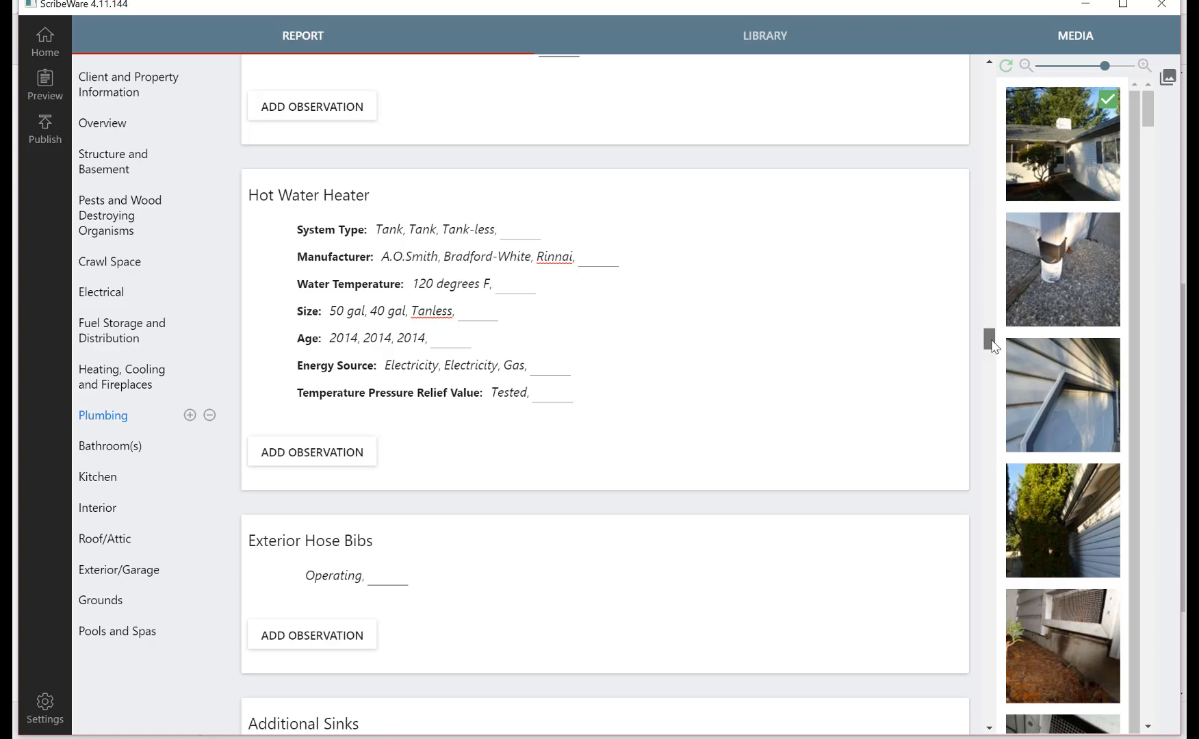
{"action": "mouse_move", "coordinate": [991, 349]}
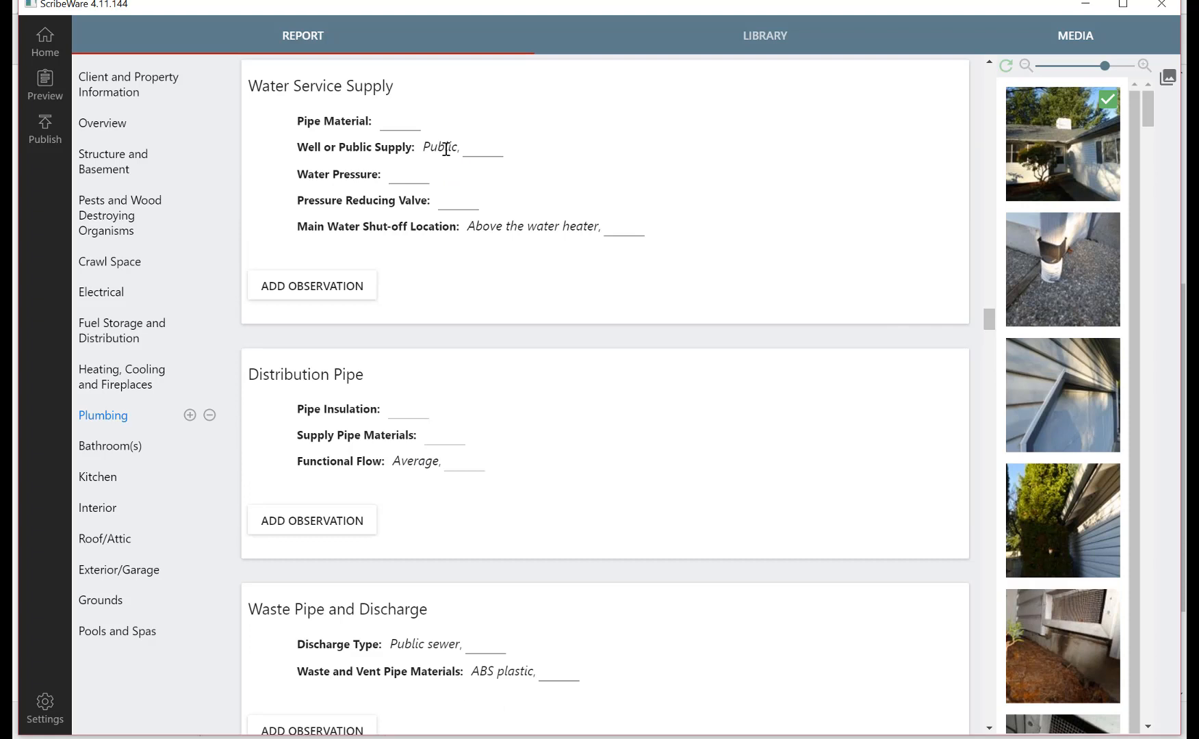
{"action": "mouse_move", "coordinate": [531, 205]}
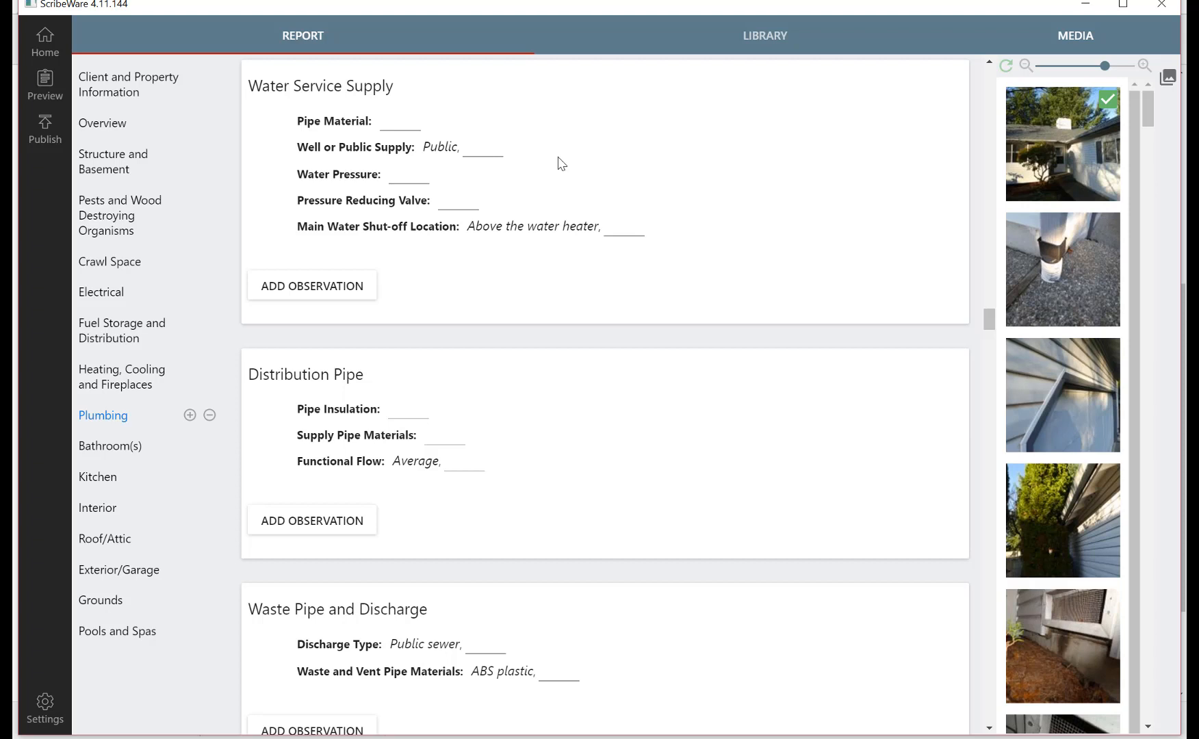
{"action": "mouse_move", "coordinate": [609, 171]}
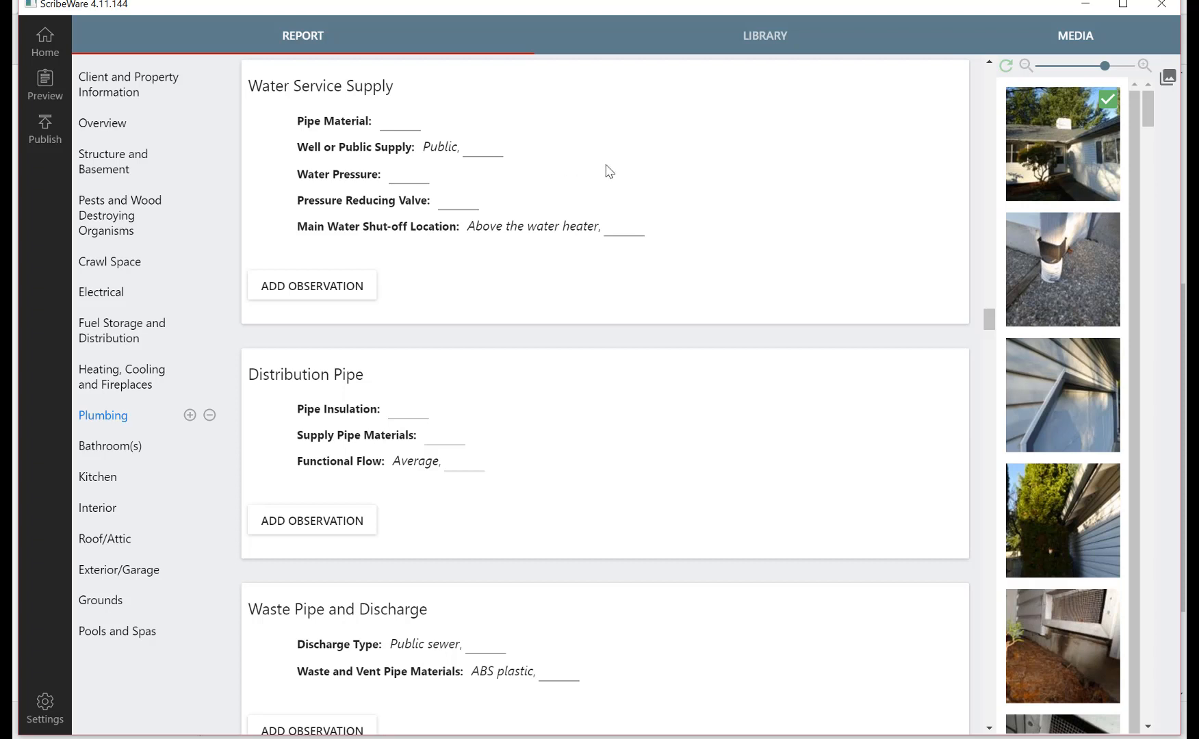
{"action": "mouse_move", "coordinate": [625, 170]}
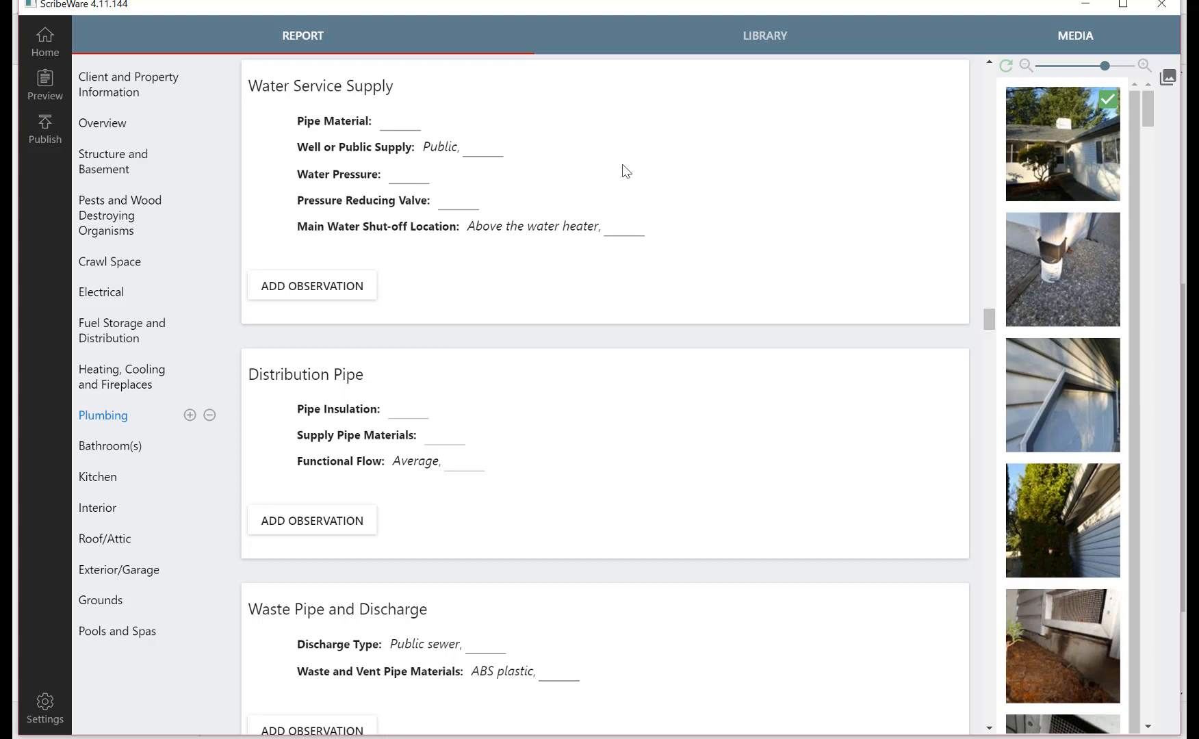
{"action": "mouse_move", "coordinate": [675, 174]}
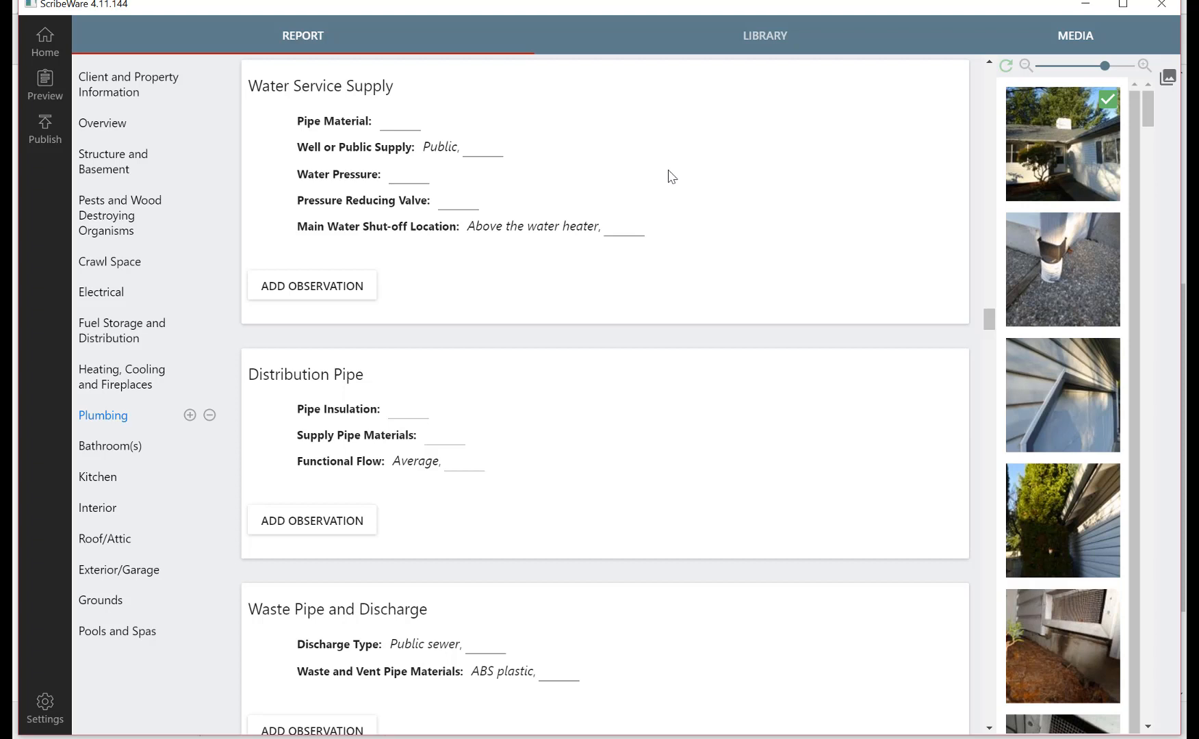
{"action": "mouse_move", "coordinate": [653, 201]}
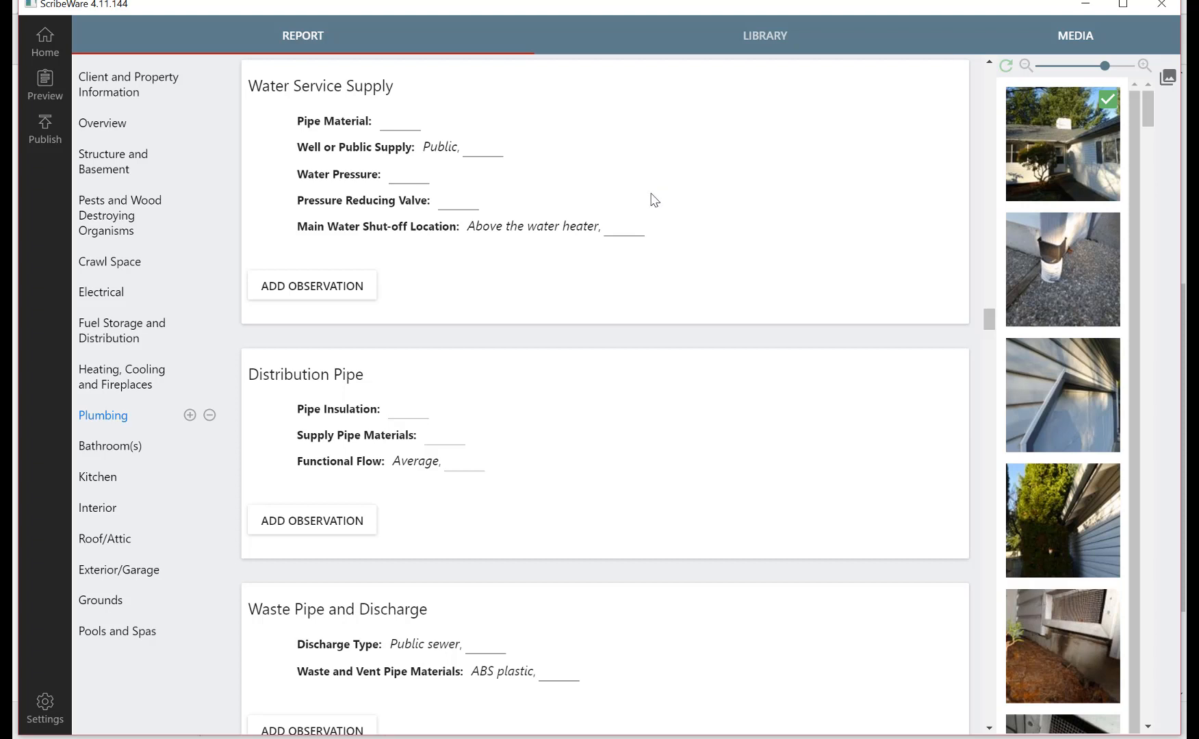
{"action": "mouse_move", "coordinate": [544, 192]}
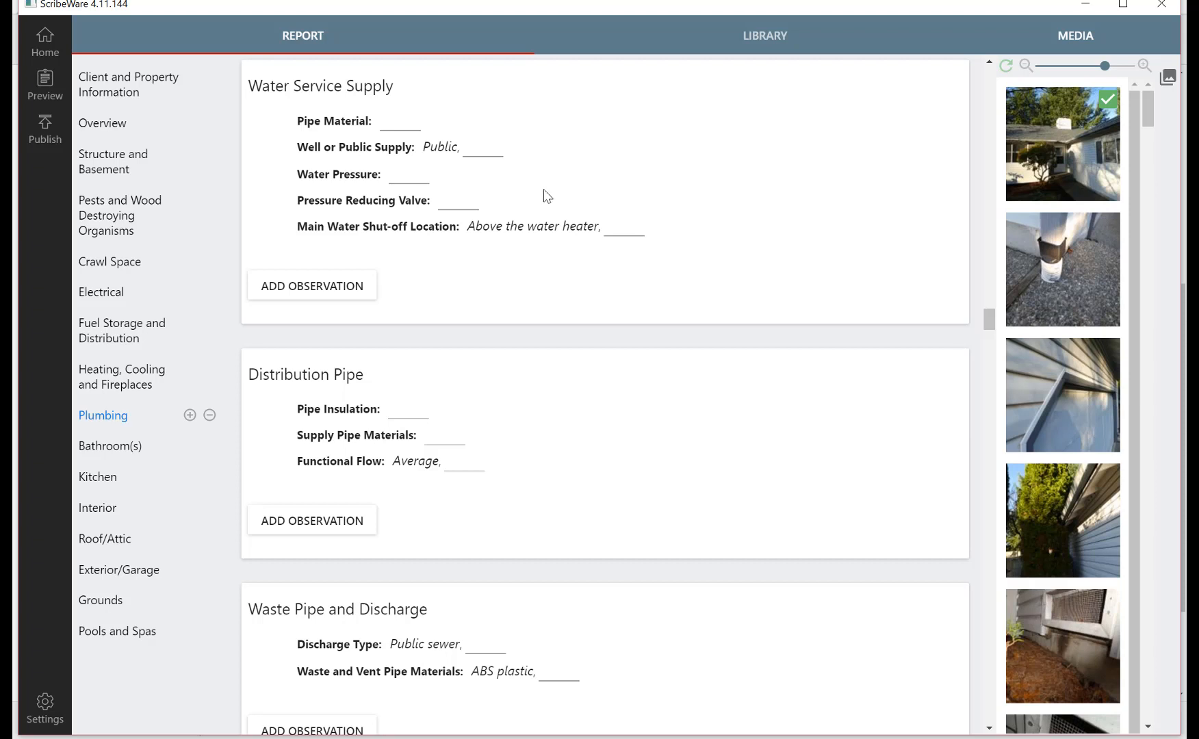
{"action": "mouse_move", "coordinate": [214, 305]}
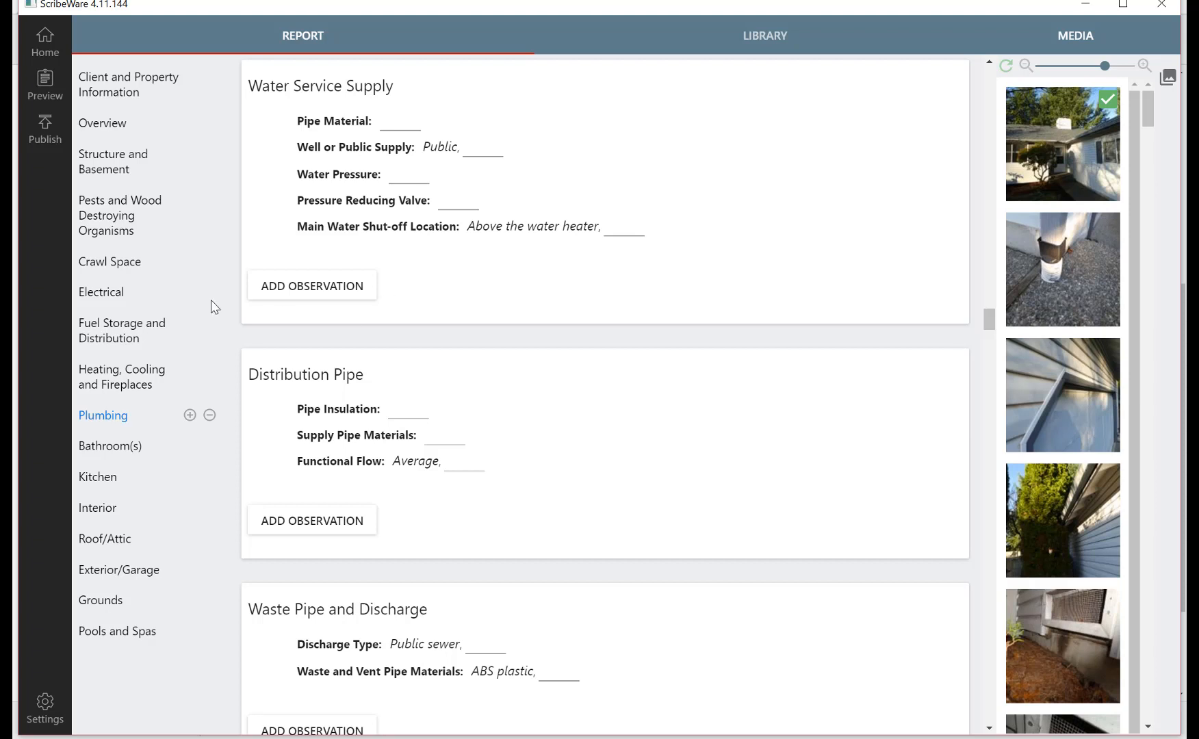
{"action": "mouse_move", "coordinate": [129, 271]}
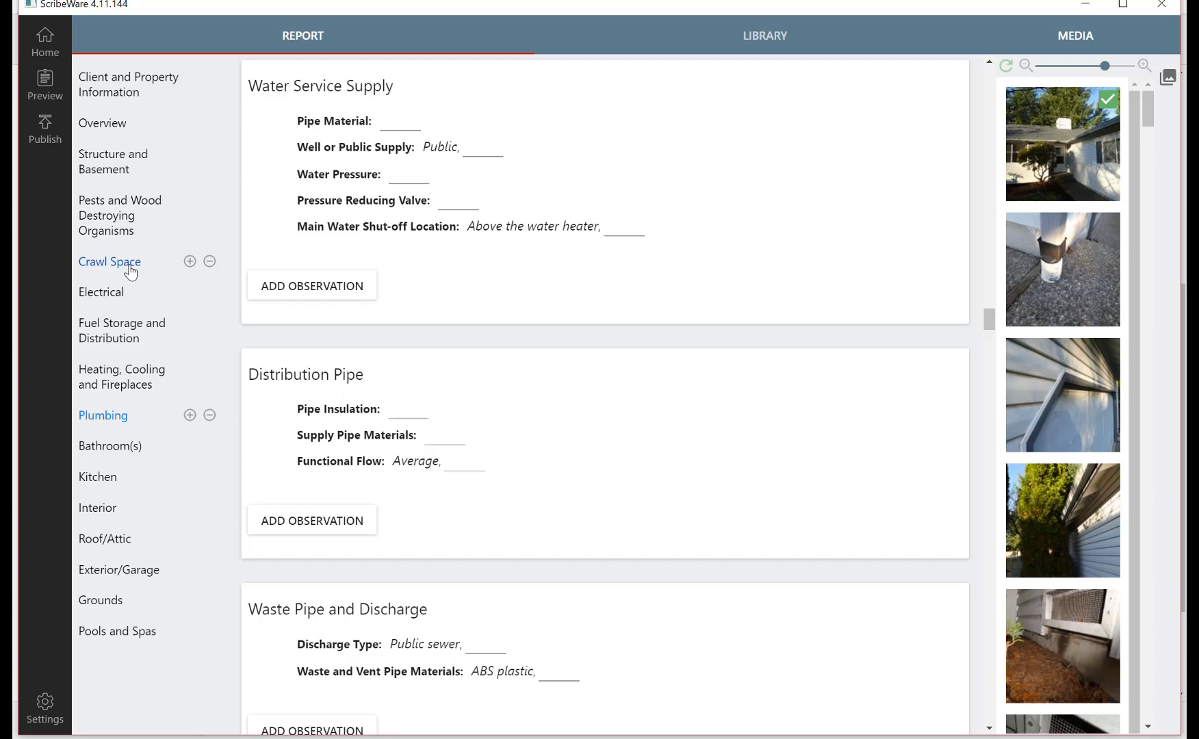